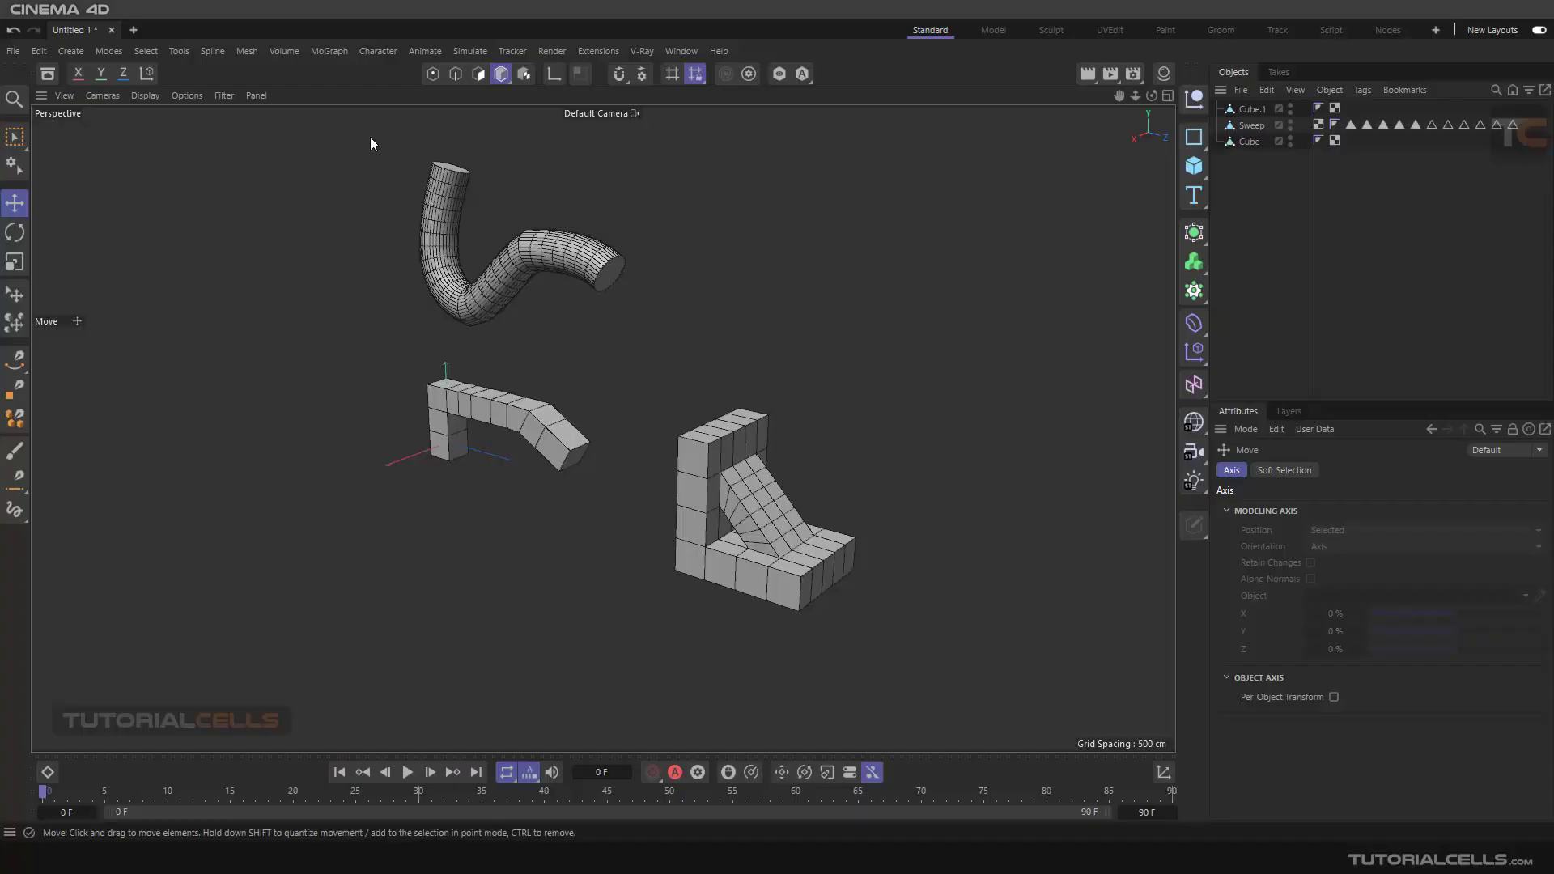
Step: Browse the Mesh menu to locate the Set Flow and Equal Spacing tools
click(246, 50)
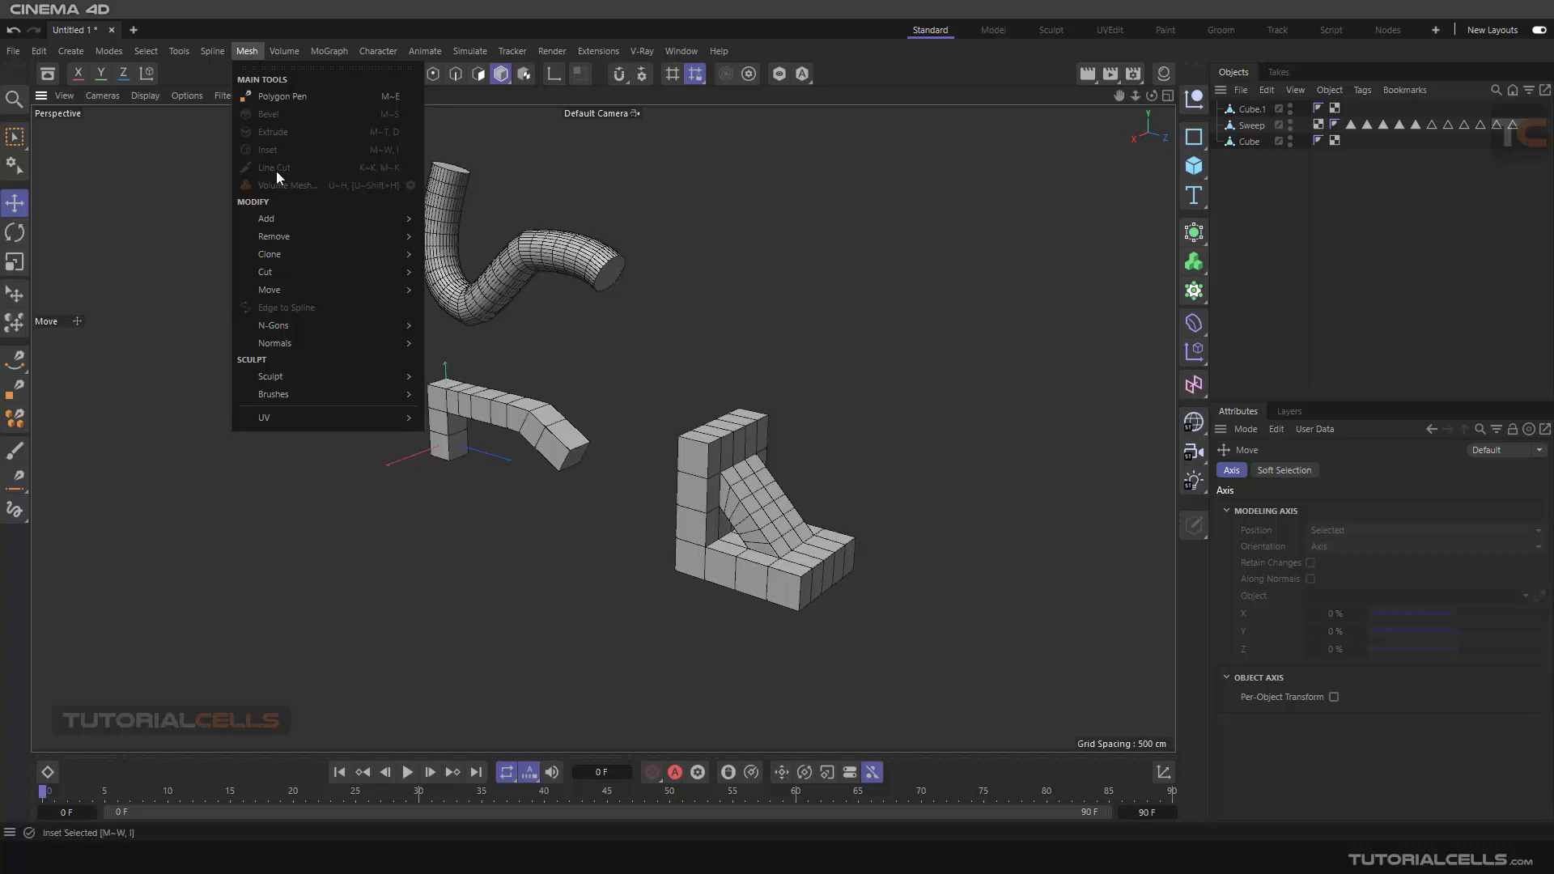
mouse_move(268, 290)
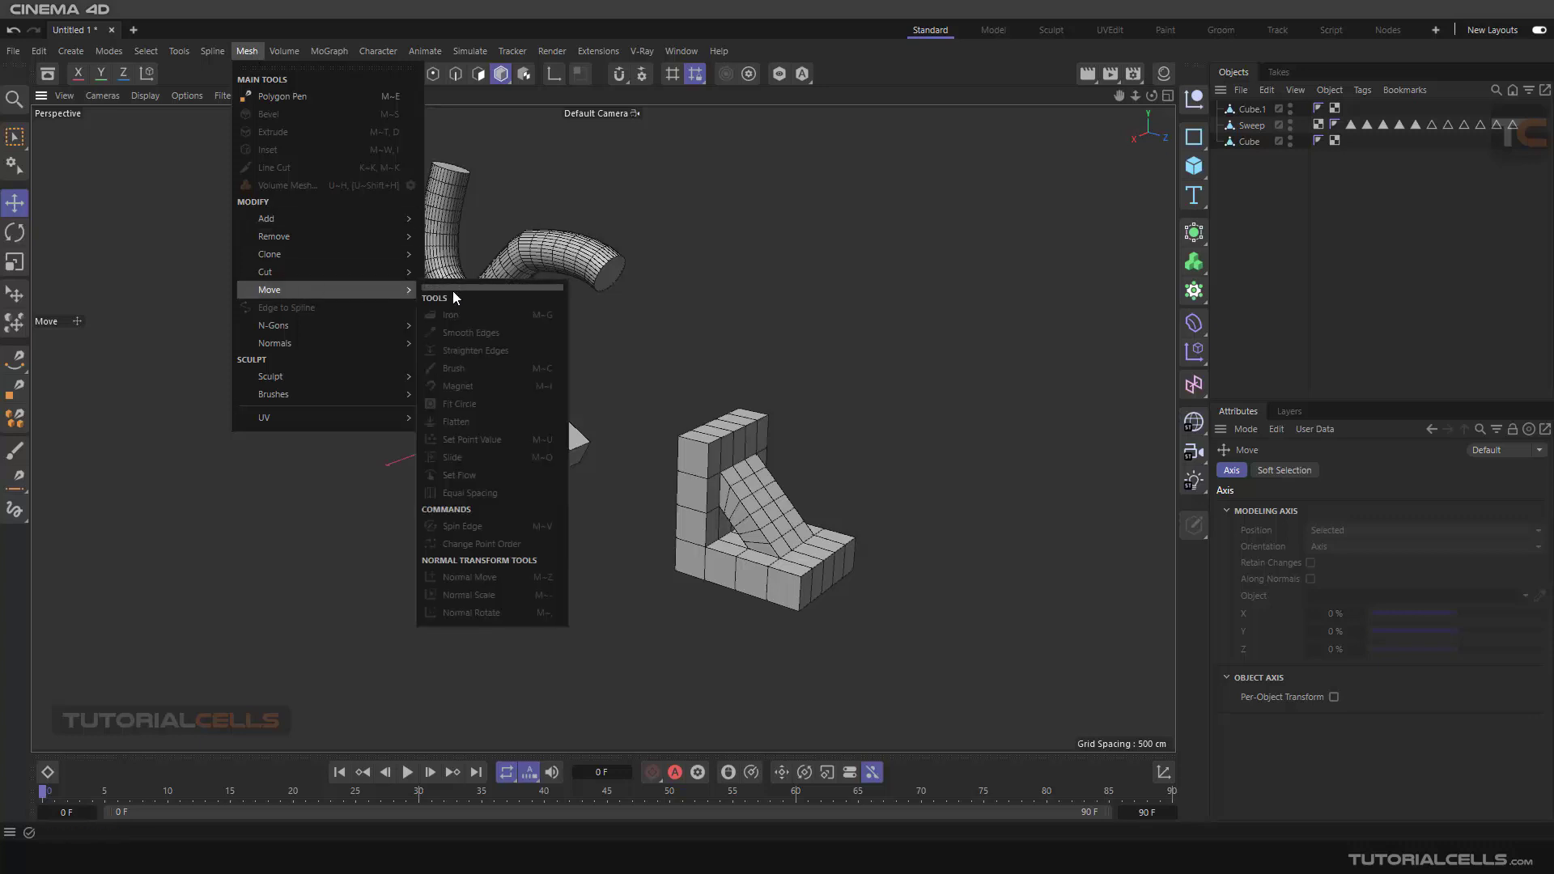
mouse_move(471, 492)
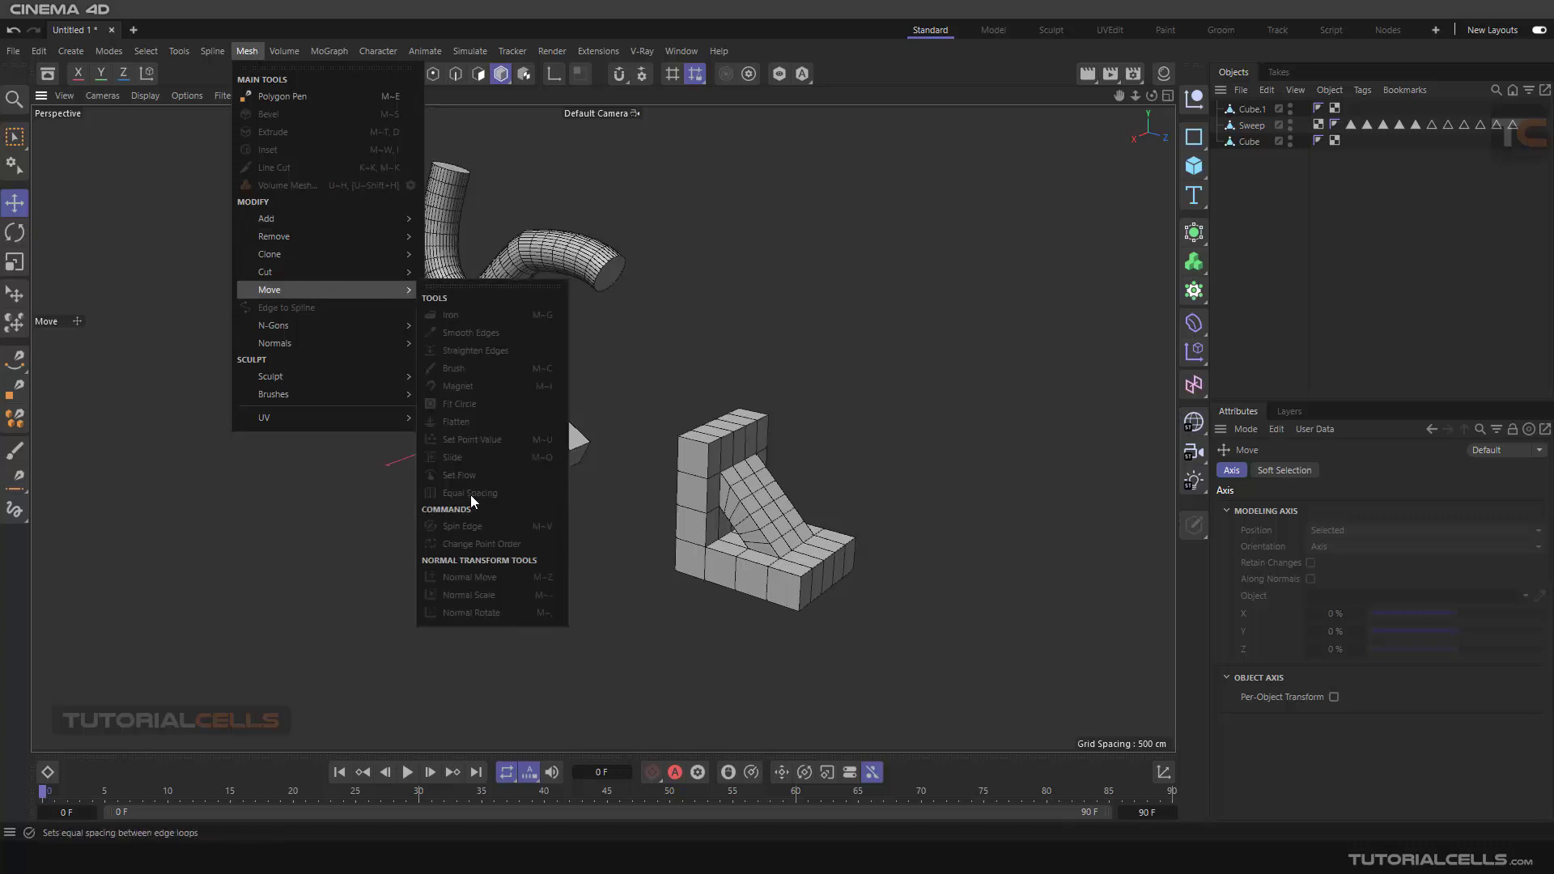
mouse_move(99, 497)
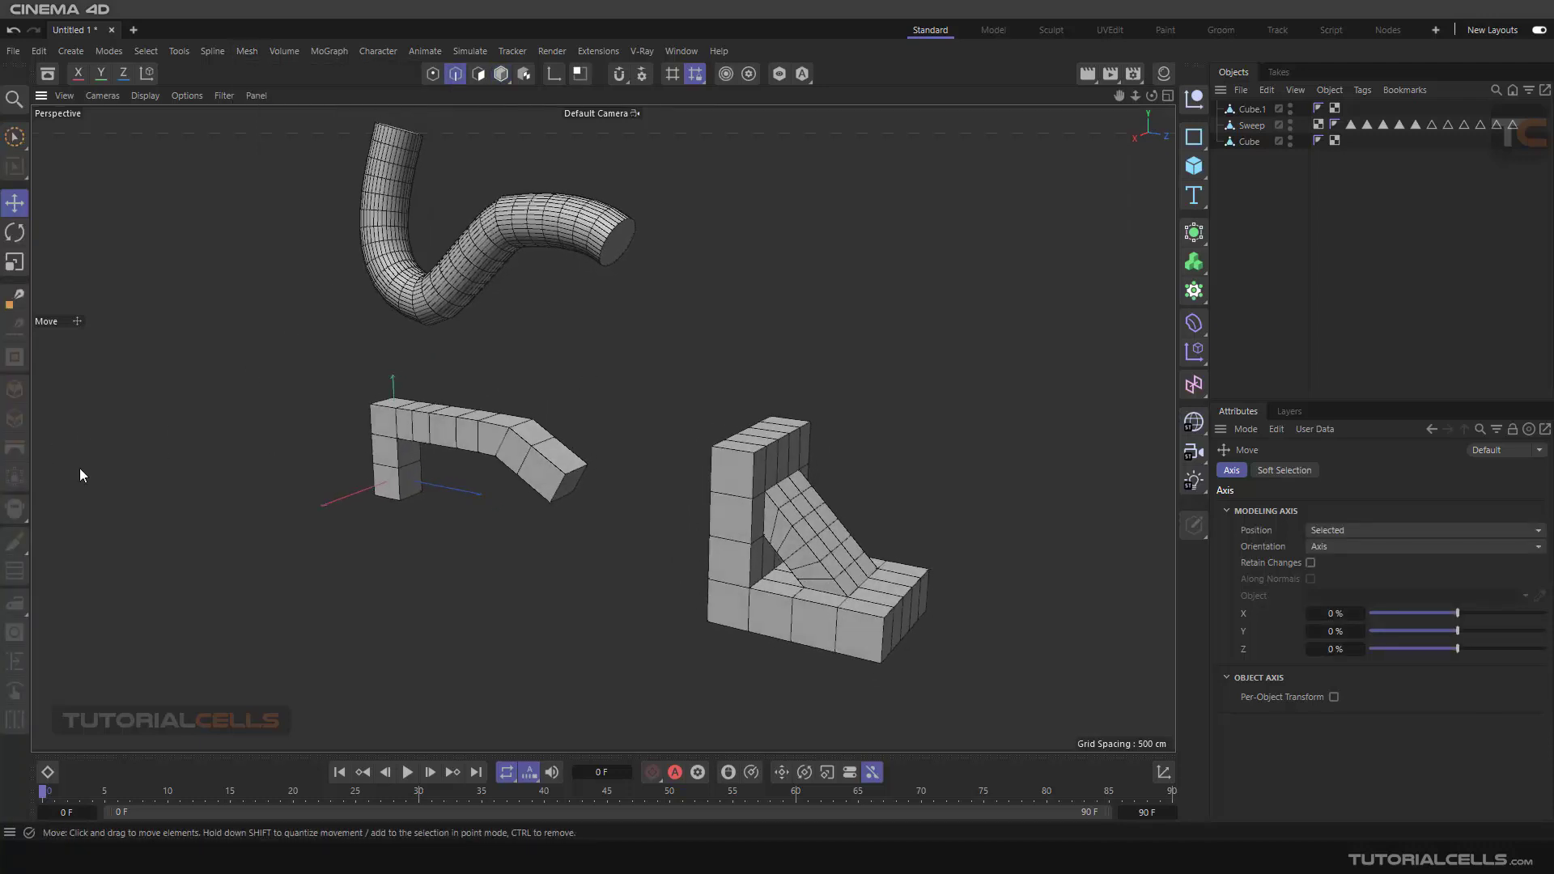
mouse_move(15, 691)
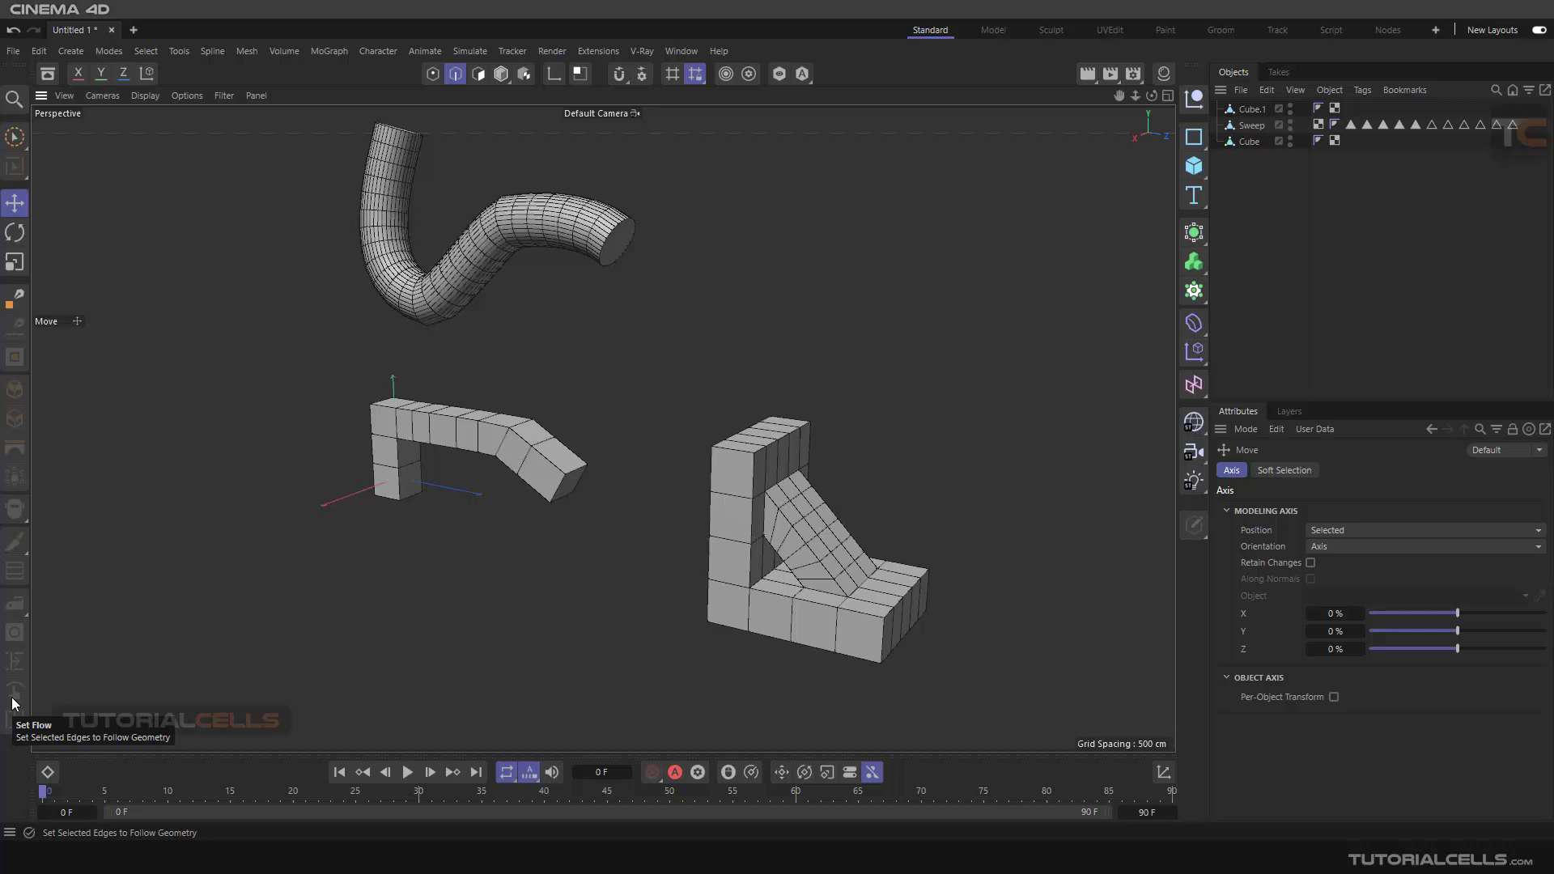
mouse_move(558, 515)
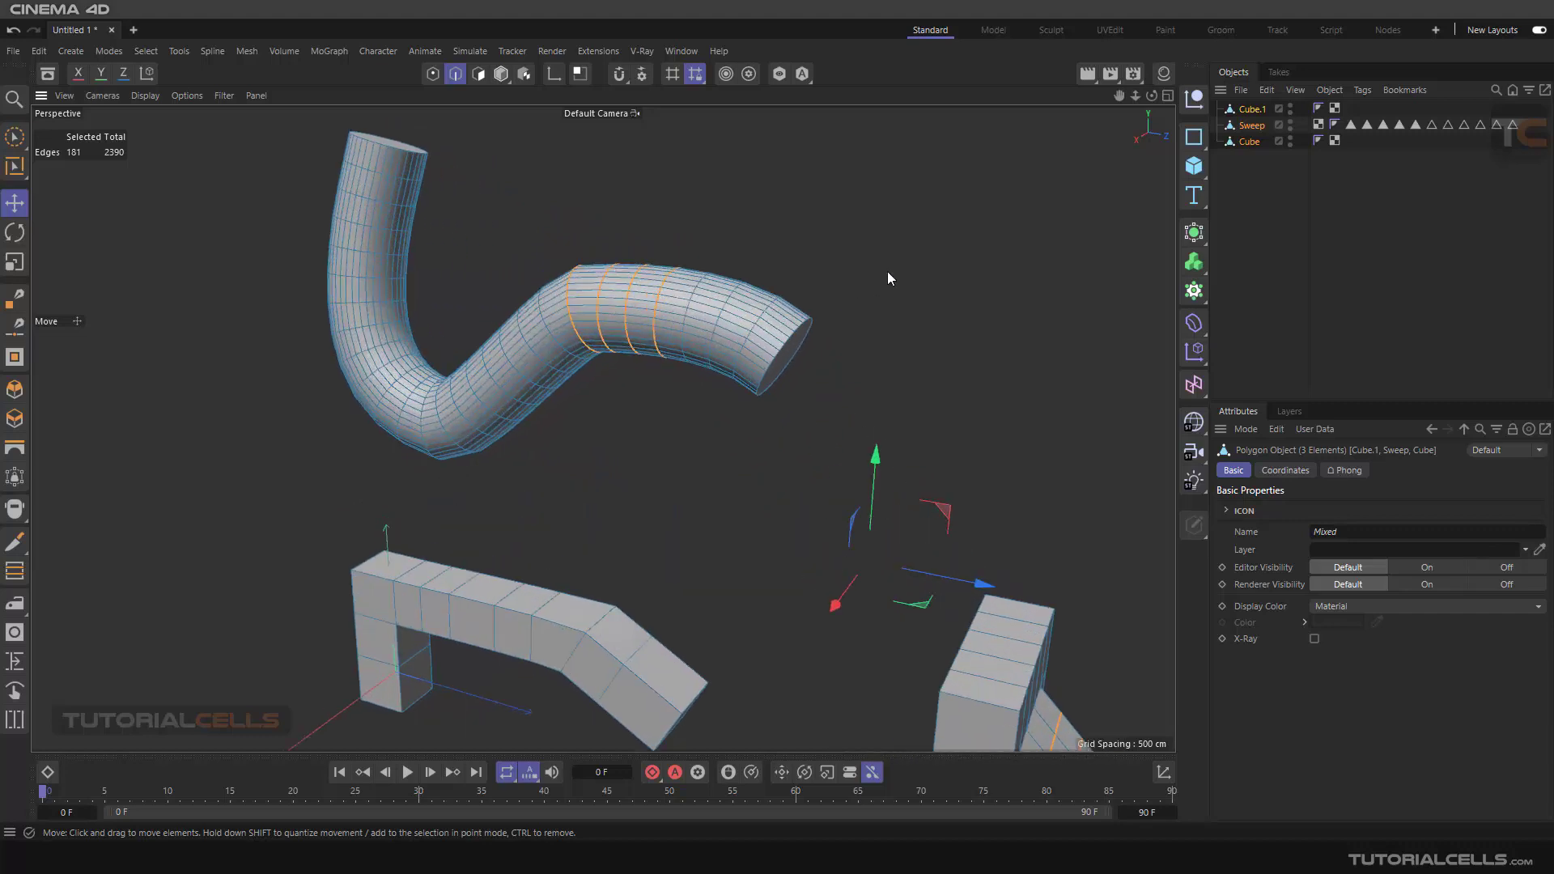
Step: Make the Sweep pipe the active object for loop selection
click(1251, 124)
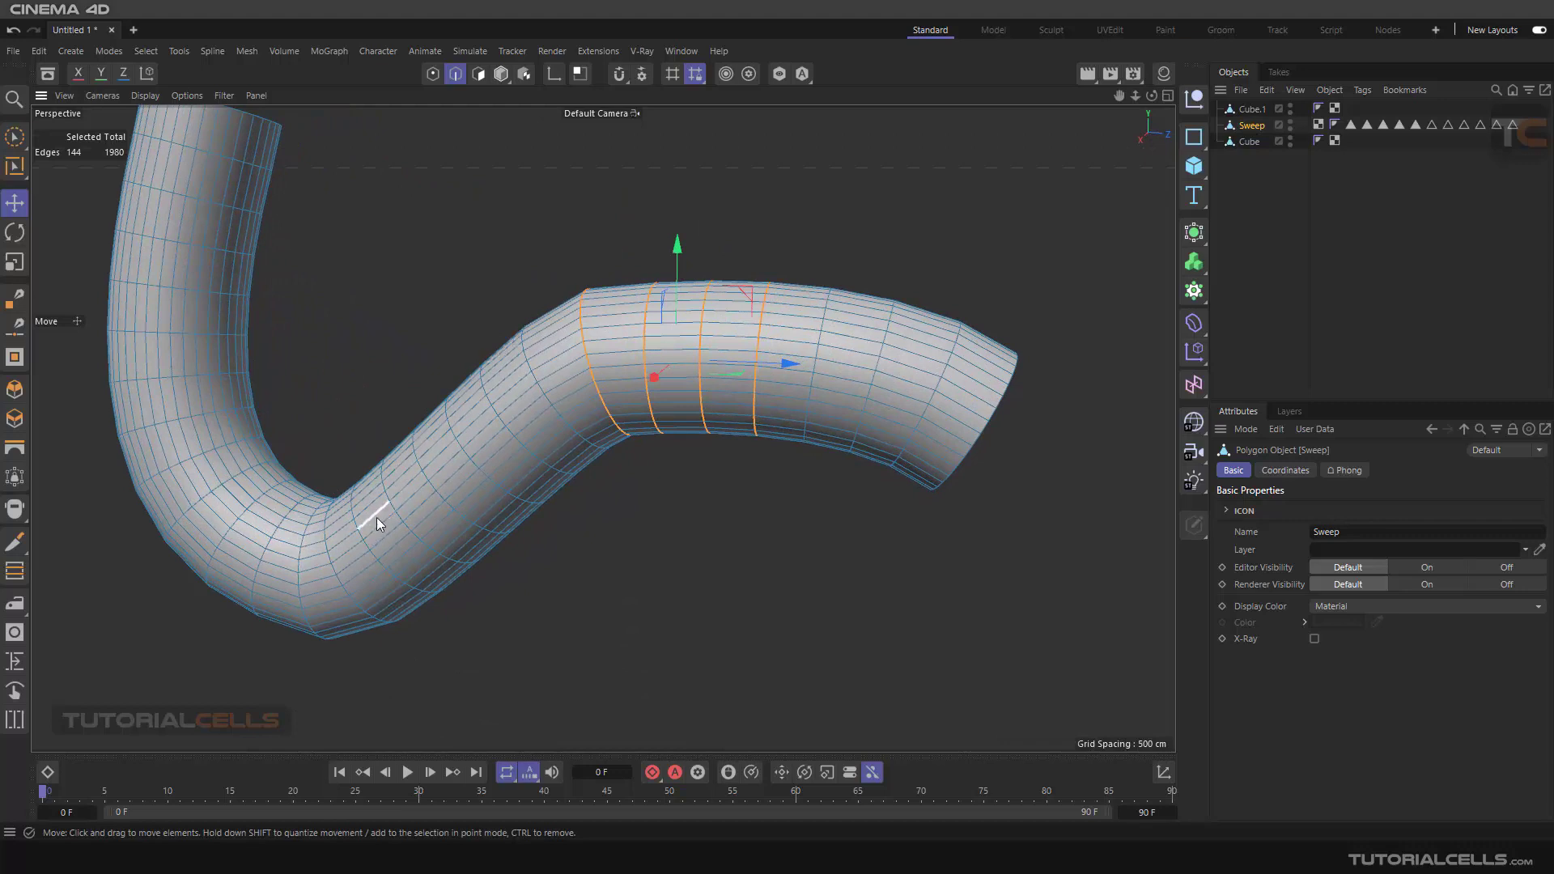
mouse_move(756, 231)
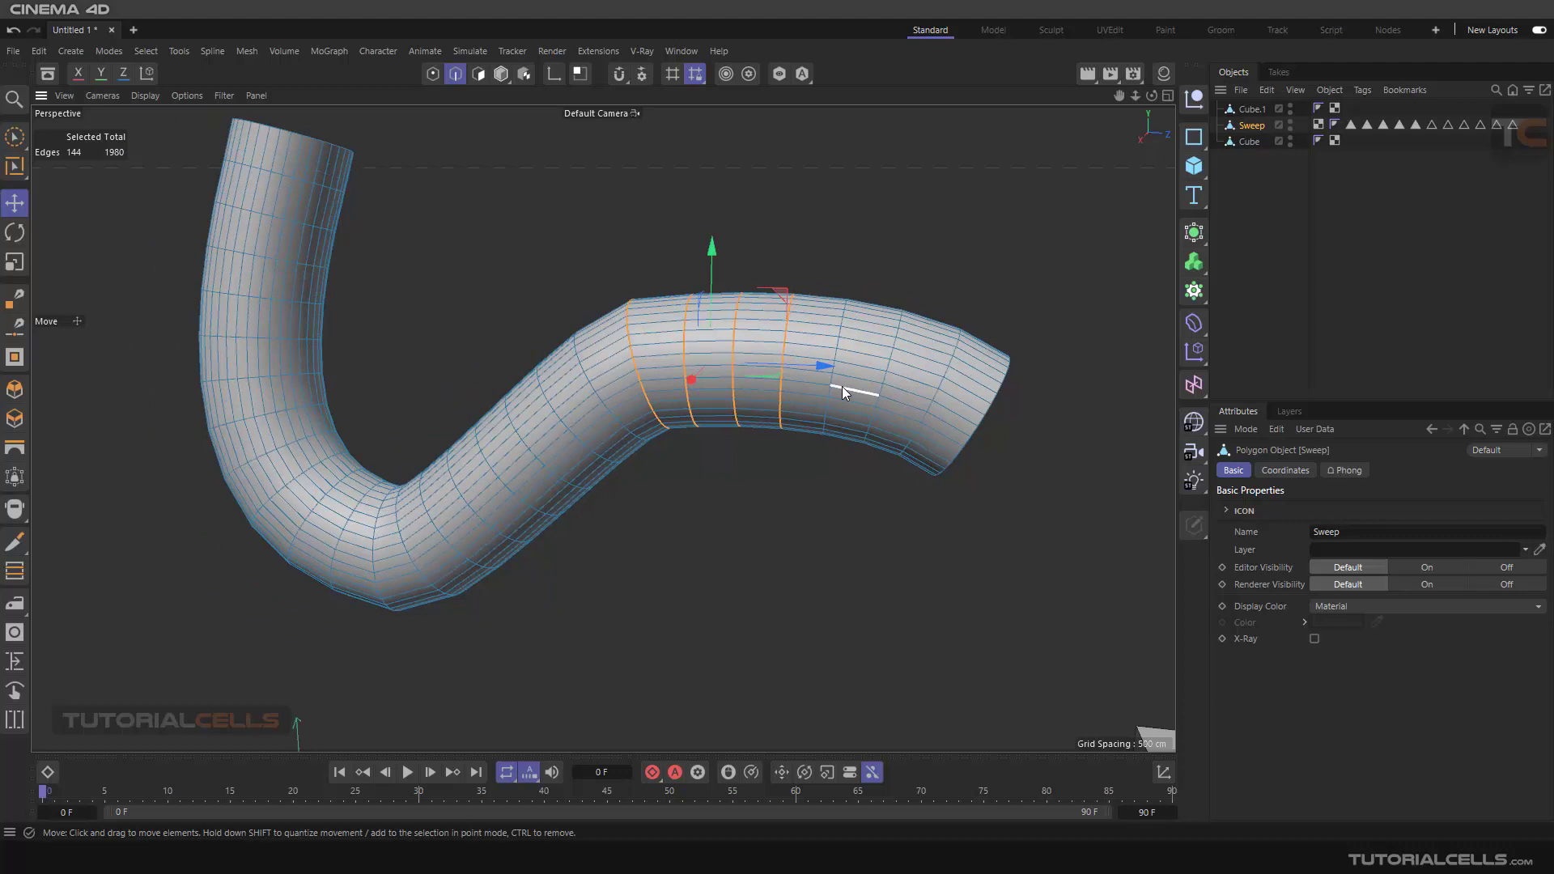
mouse_move(844, 327)
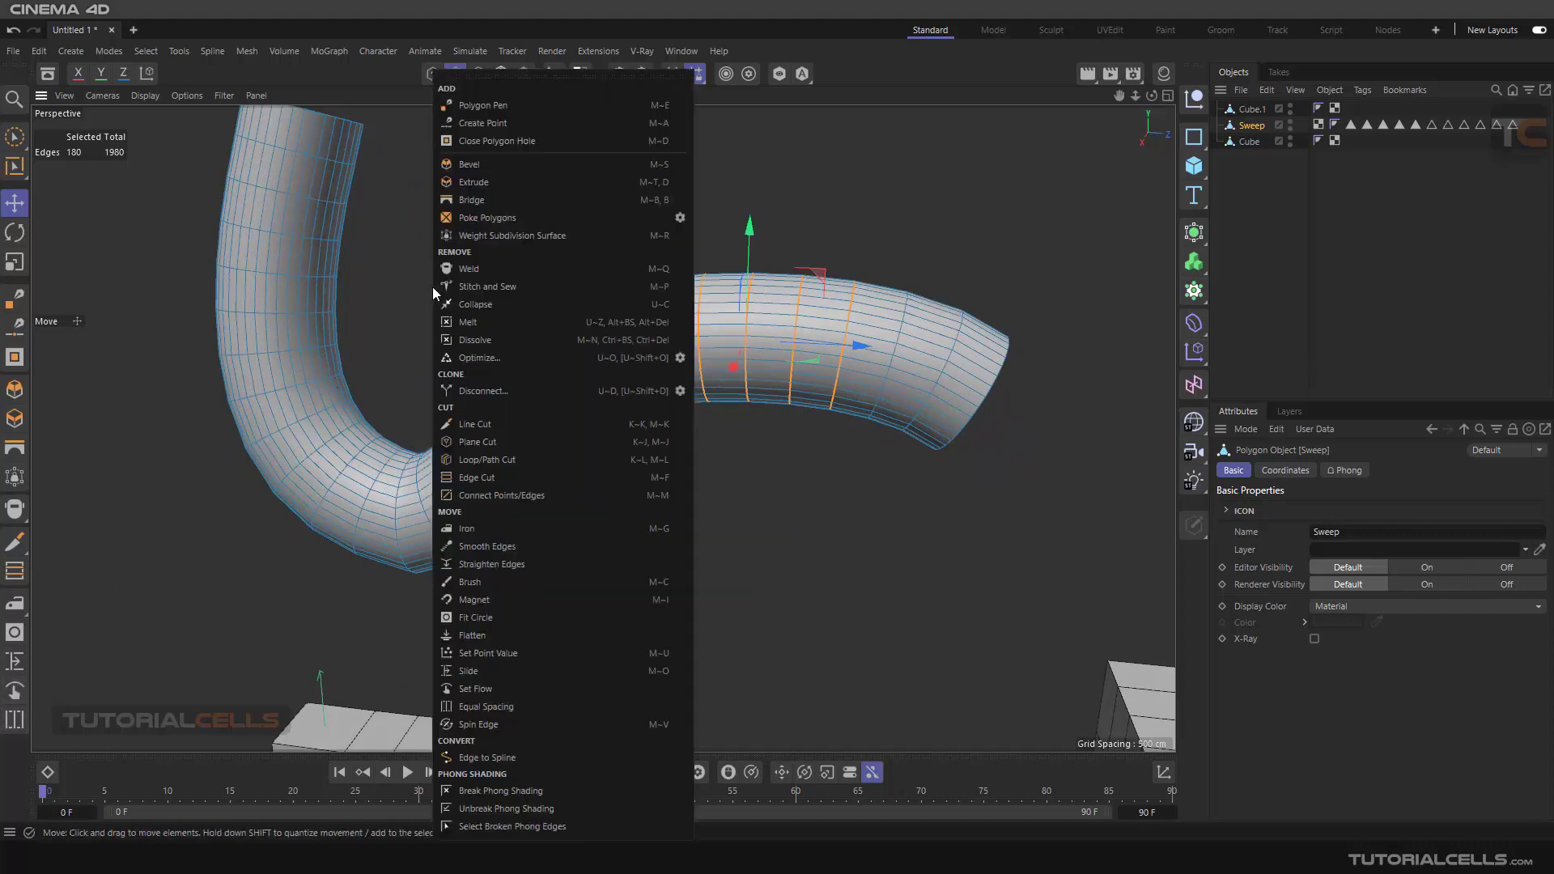
mouse_move(476, 690)
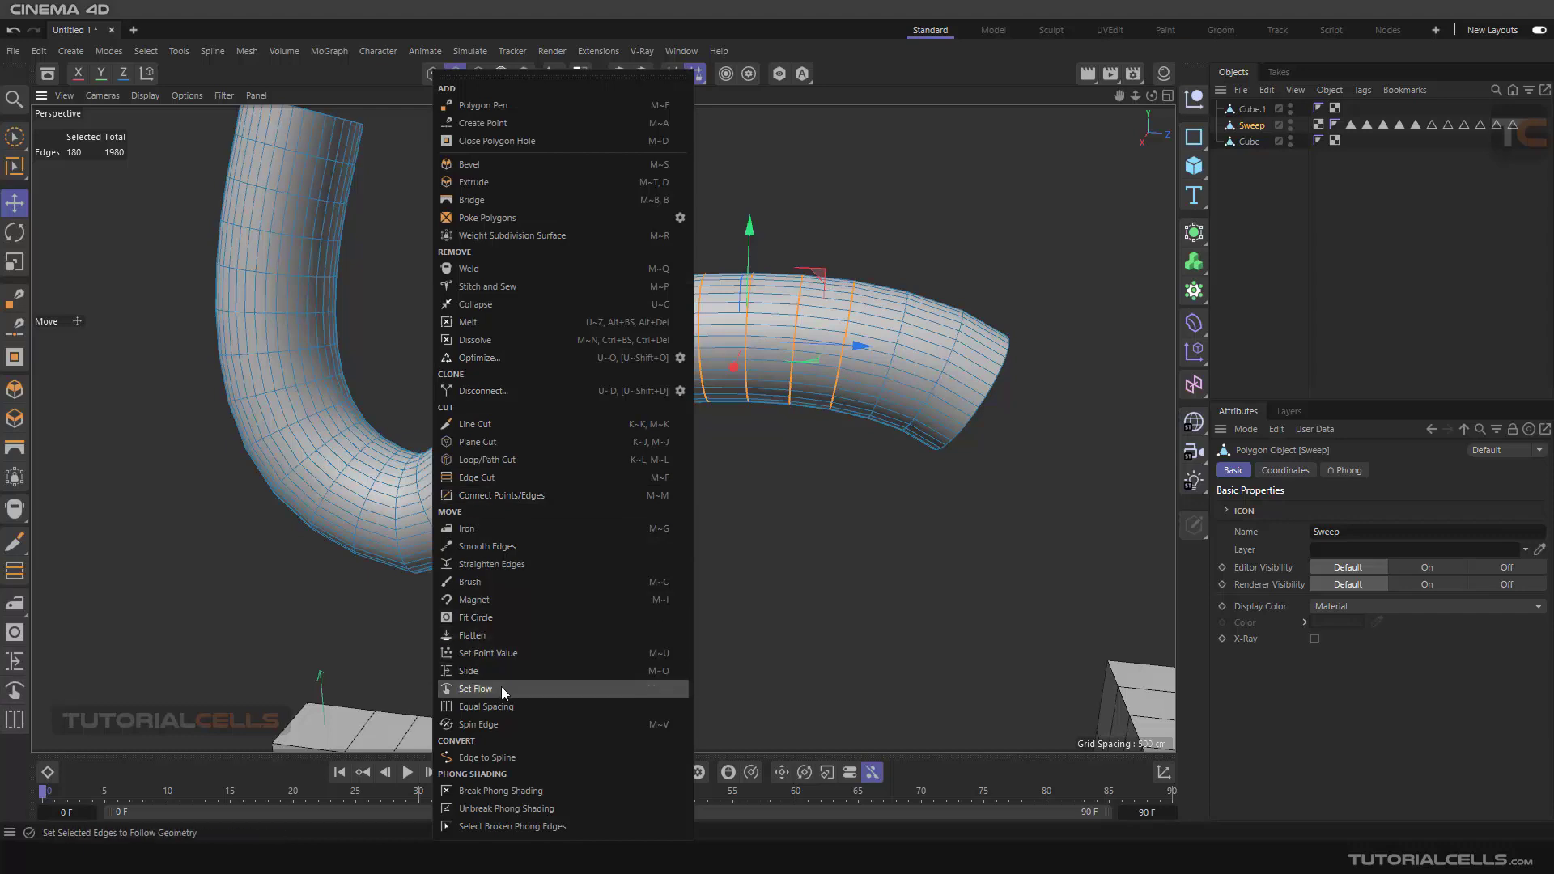
Step: Apply Set Flow to the pipe loops with Equal Spacing on, trying Linear then reverting to curved flow
click(474, 688)
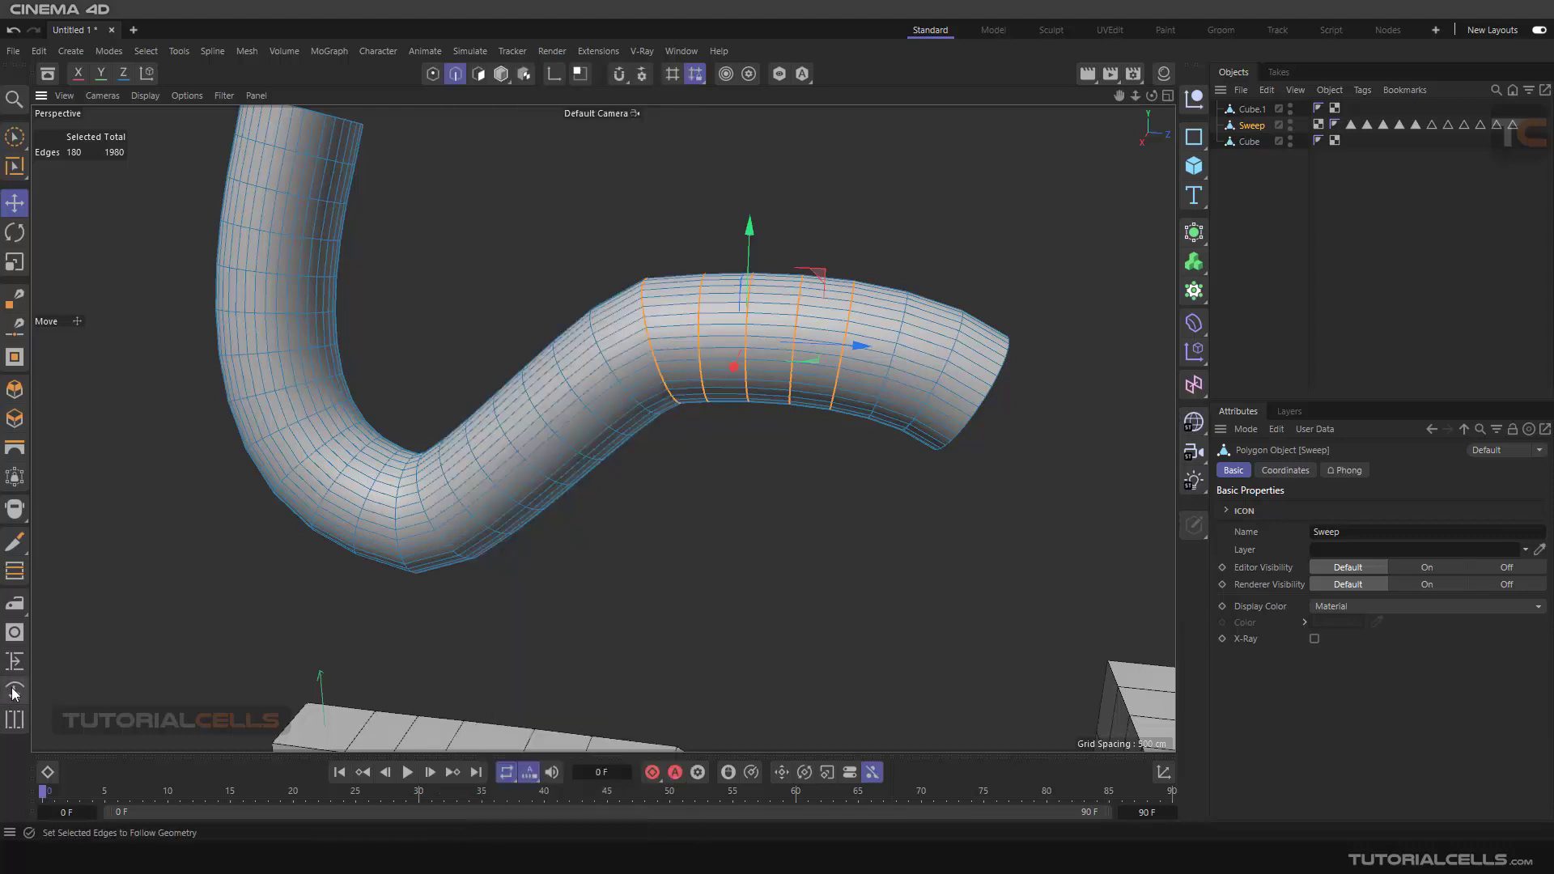
click(14, 691)
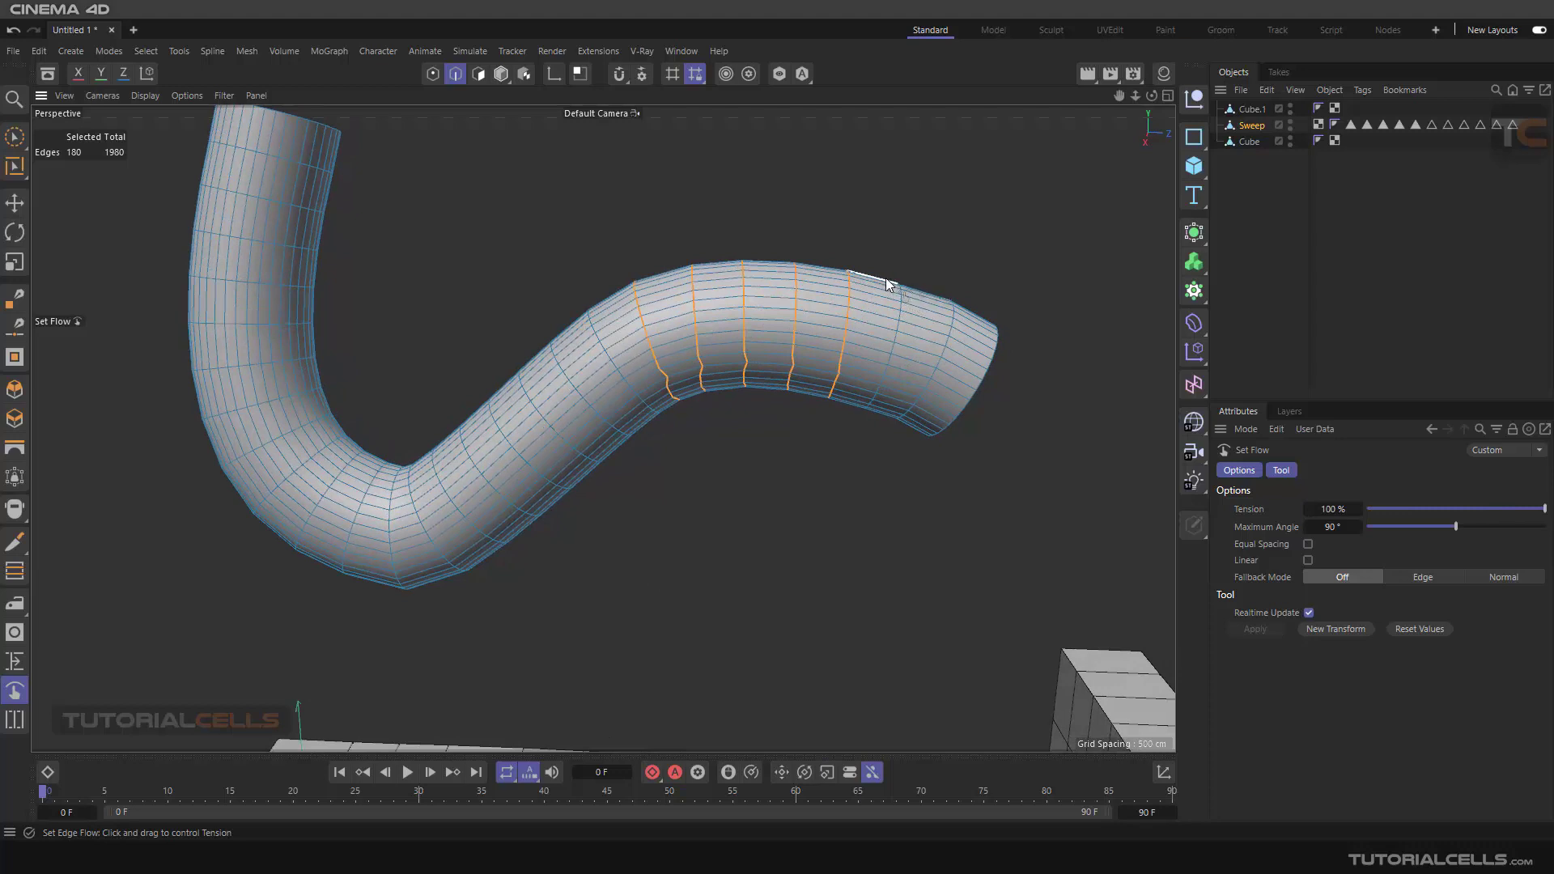
mouse_move(932, 290)
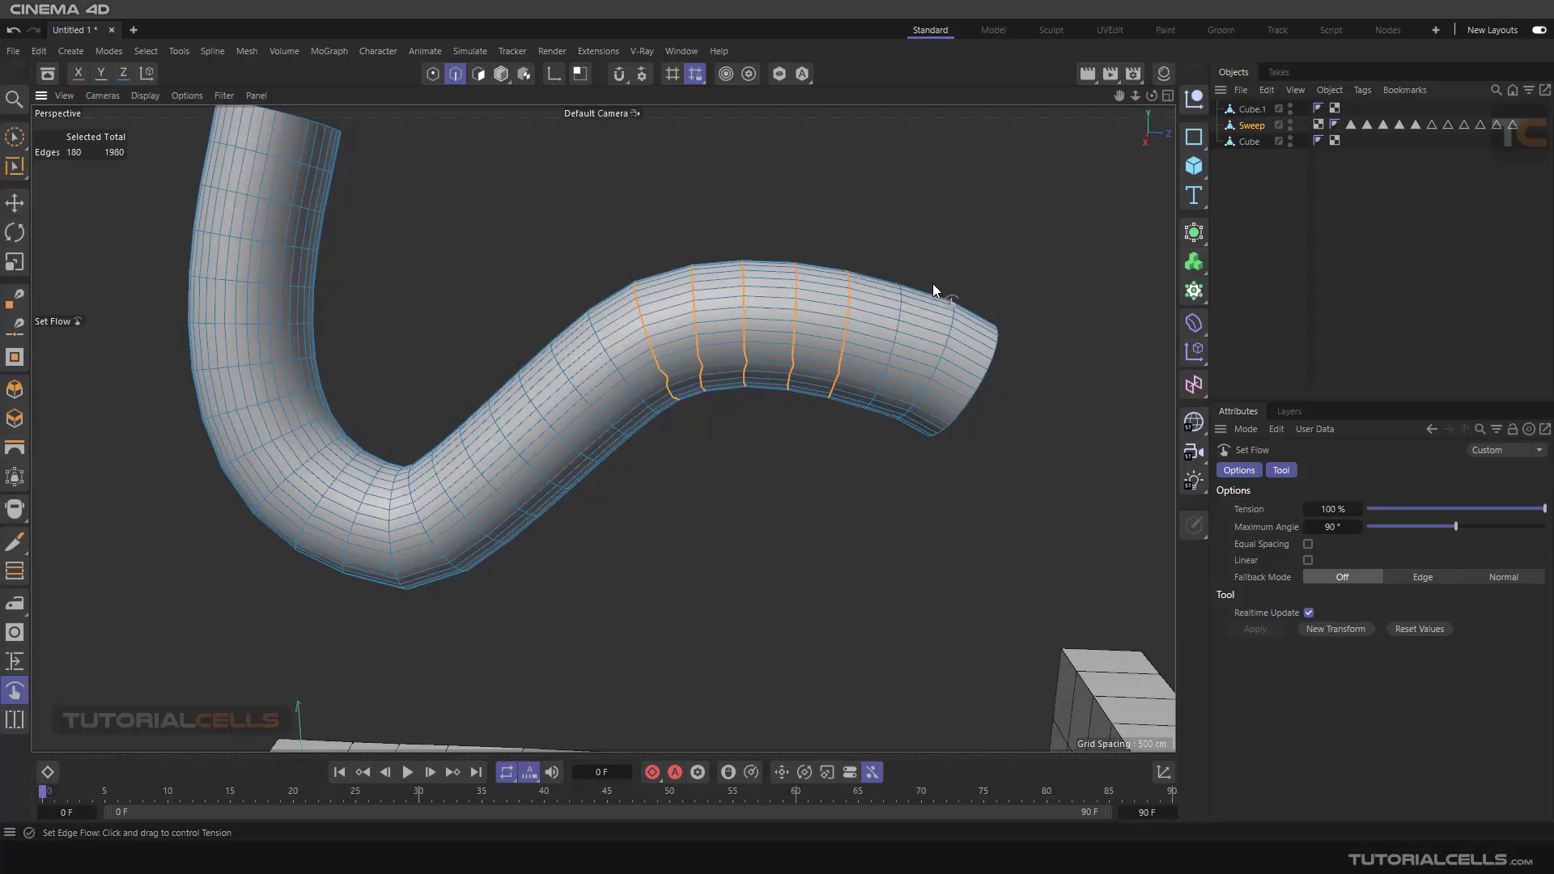
mouse_move(525, 448)
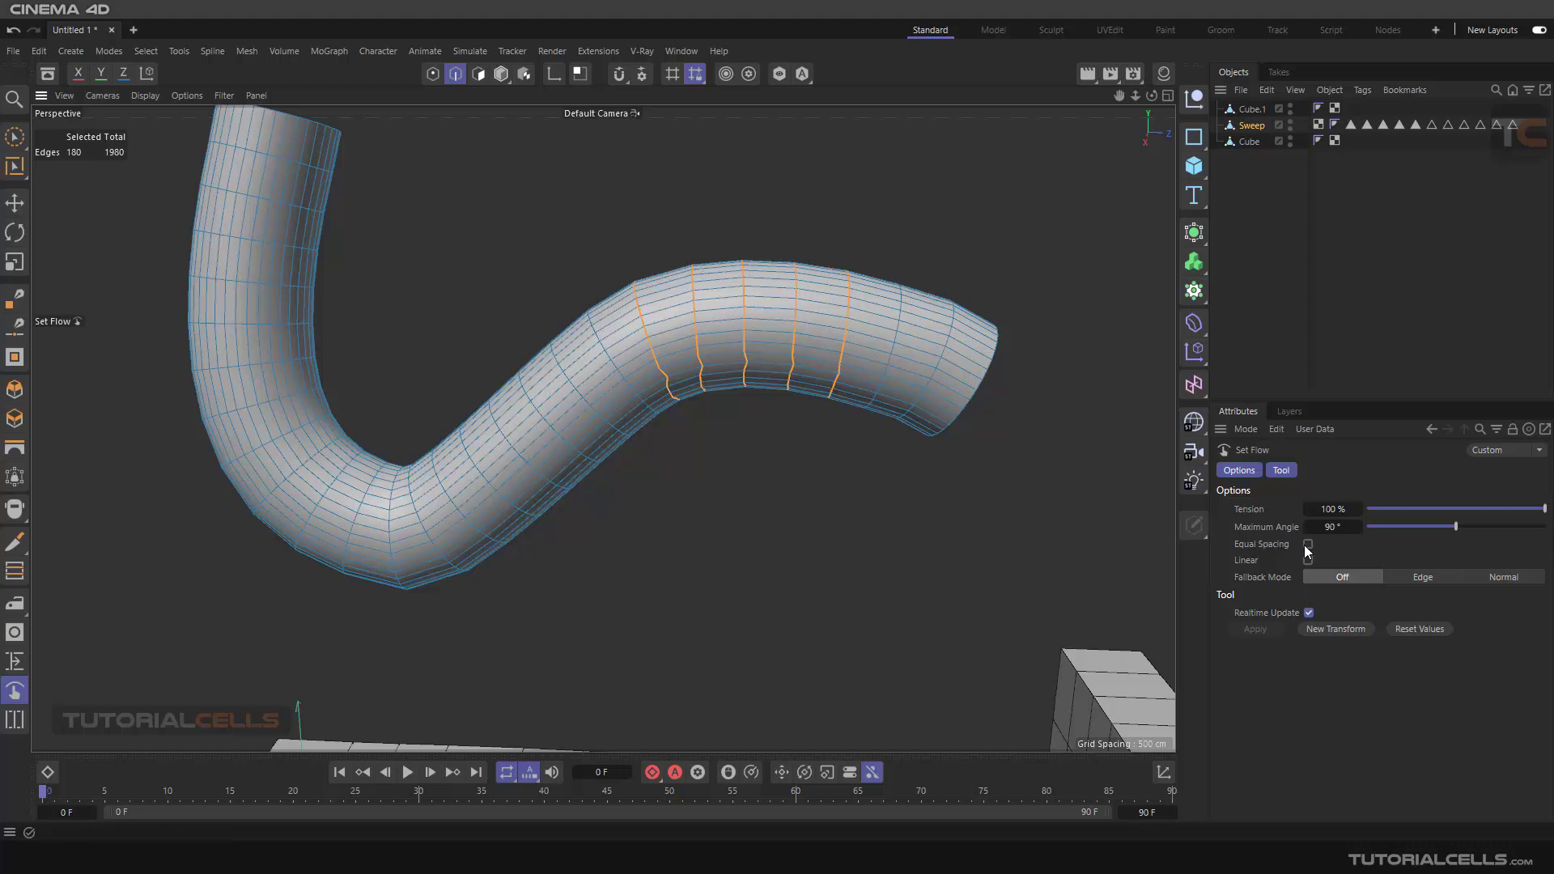
click(1308, 544)
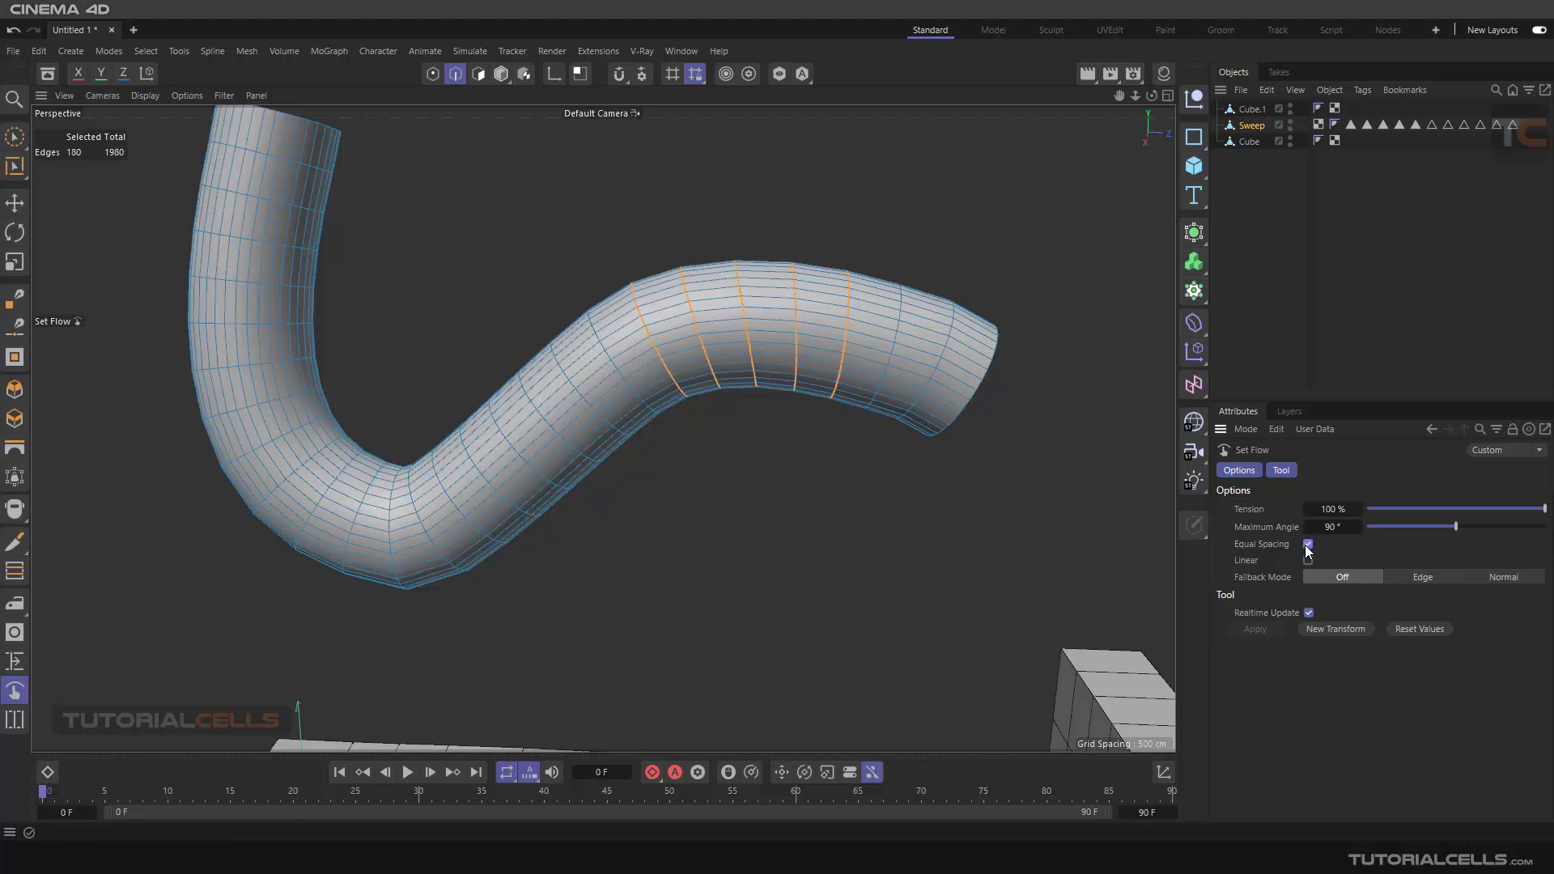
click(1308, 560)
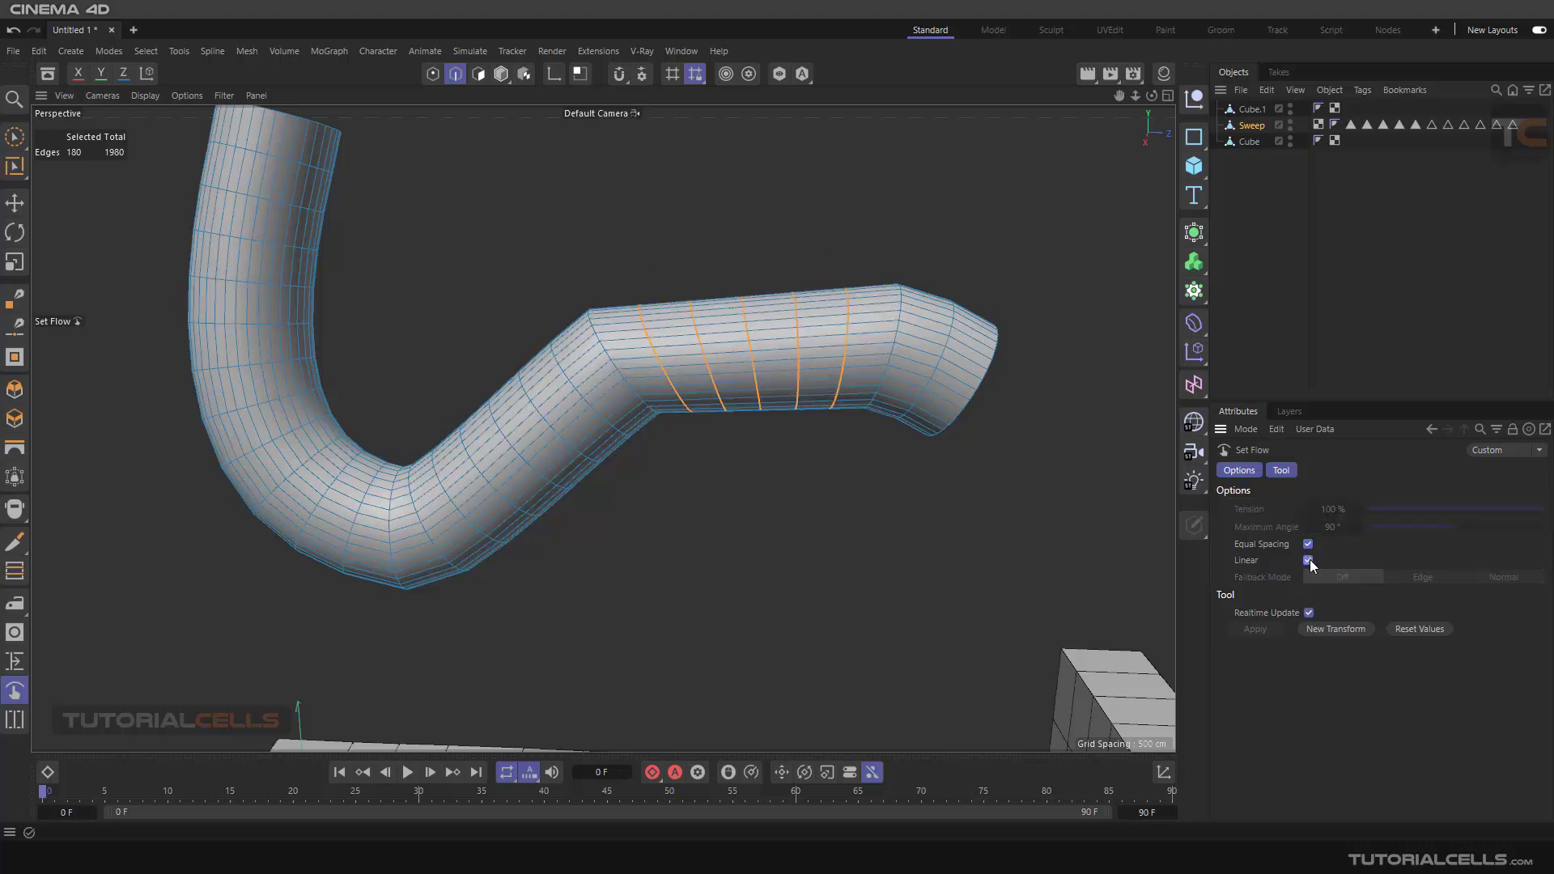
click(1308, 560)
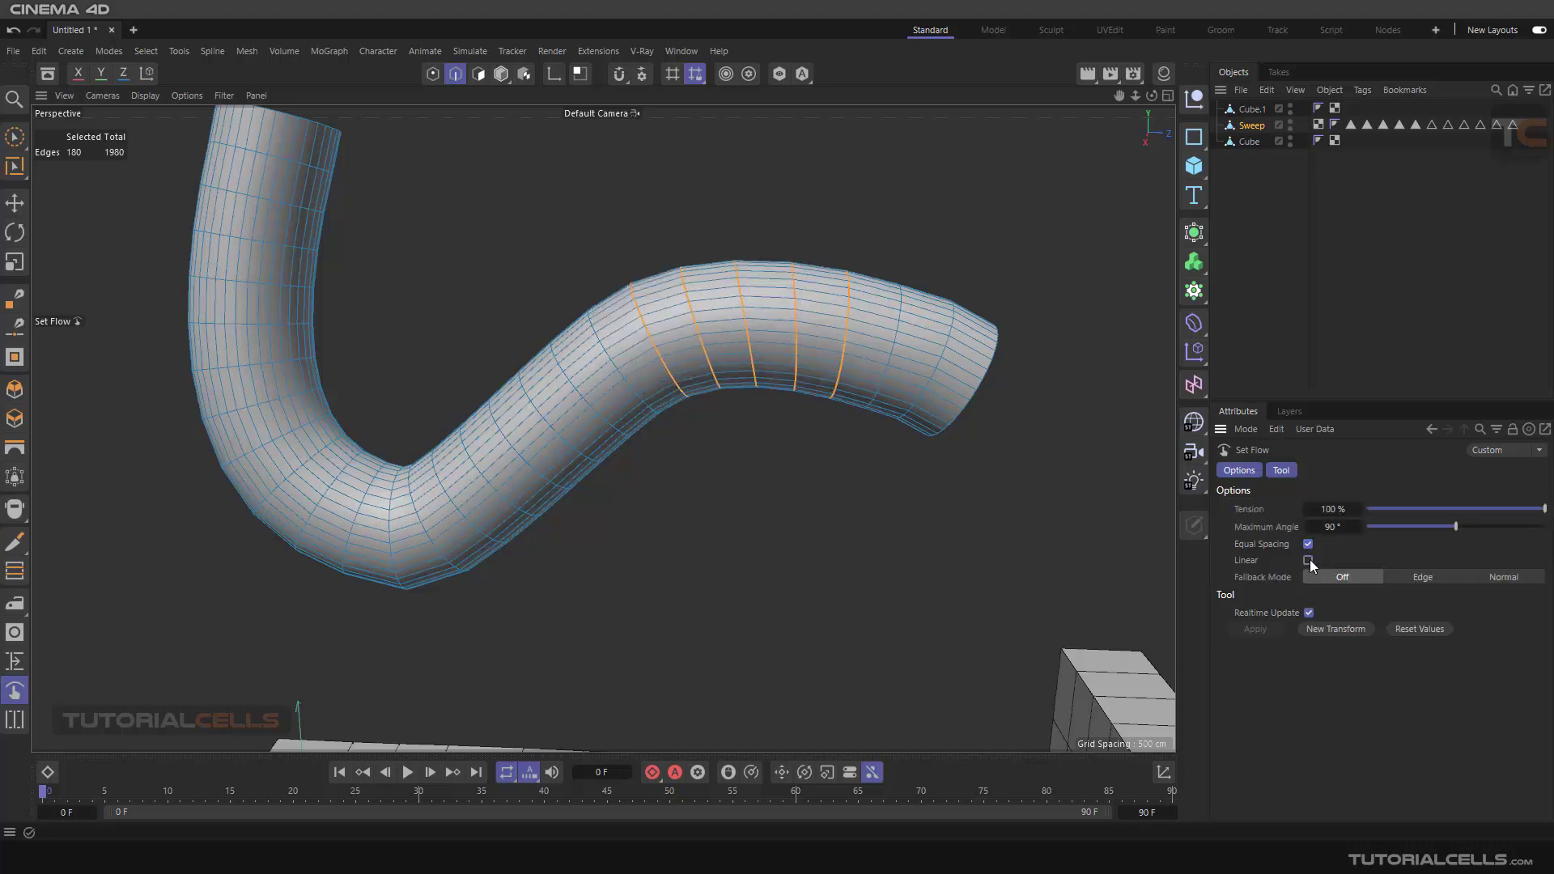
click(1308, 560)
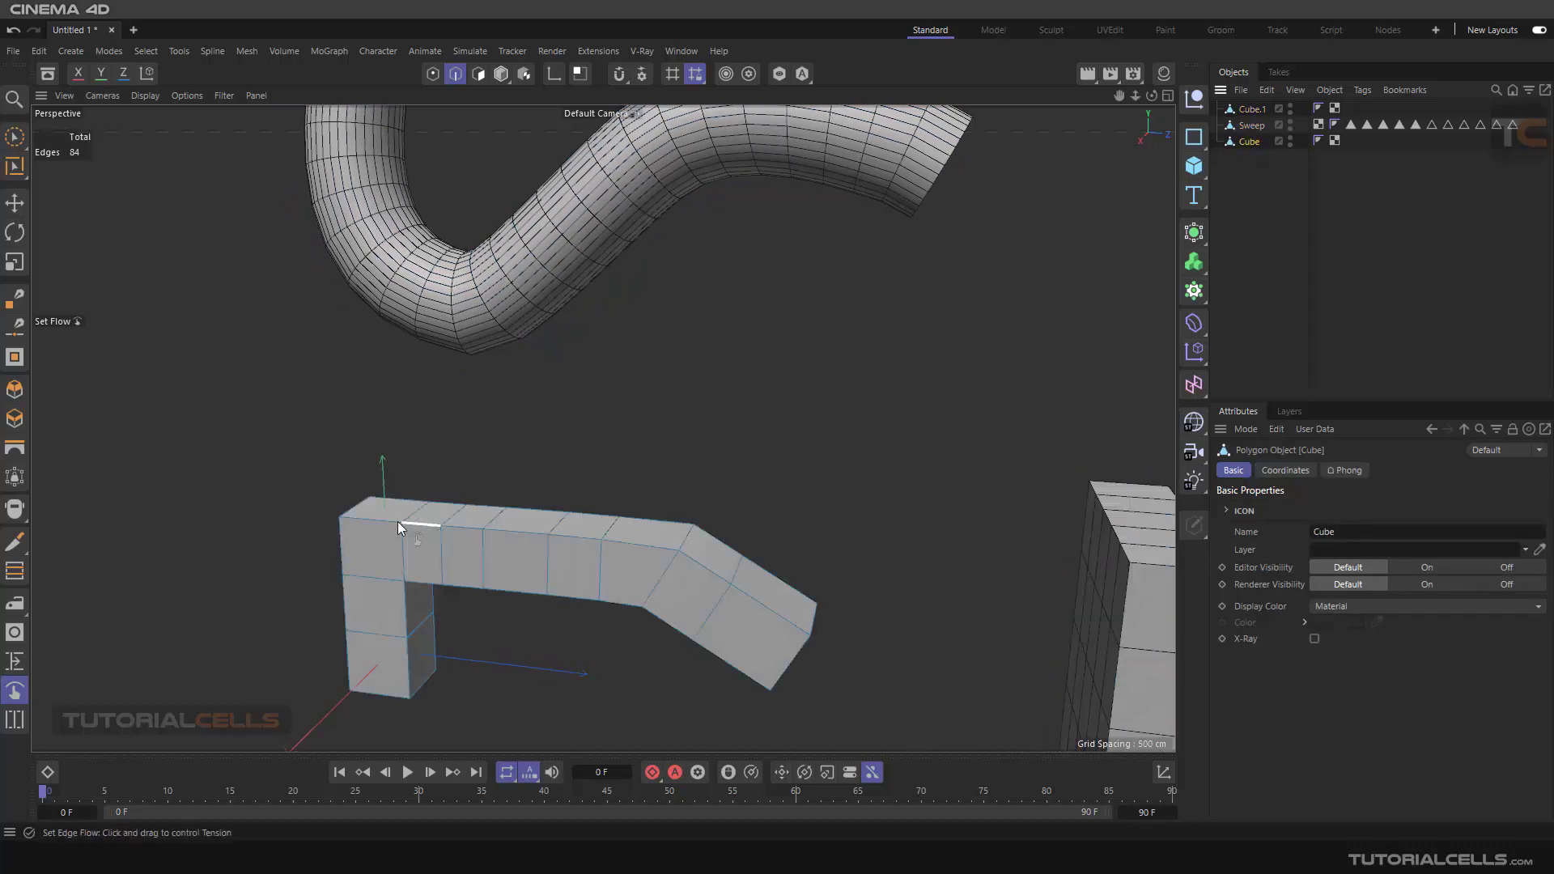
Step: Loop-select the bent cube strip's top-span edge loops and start Set Flow on them
click(14, 202)
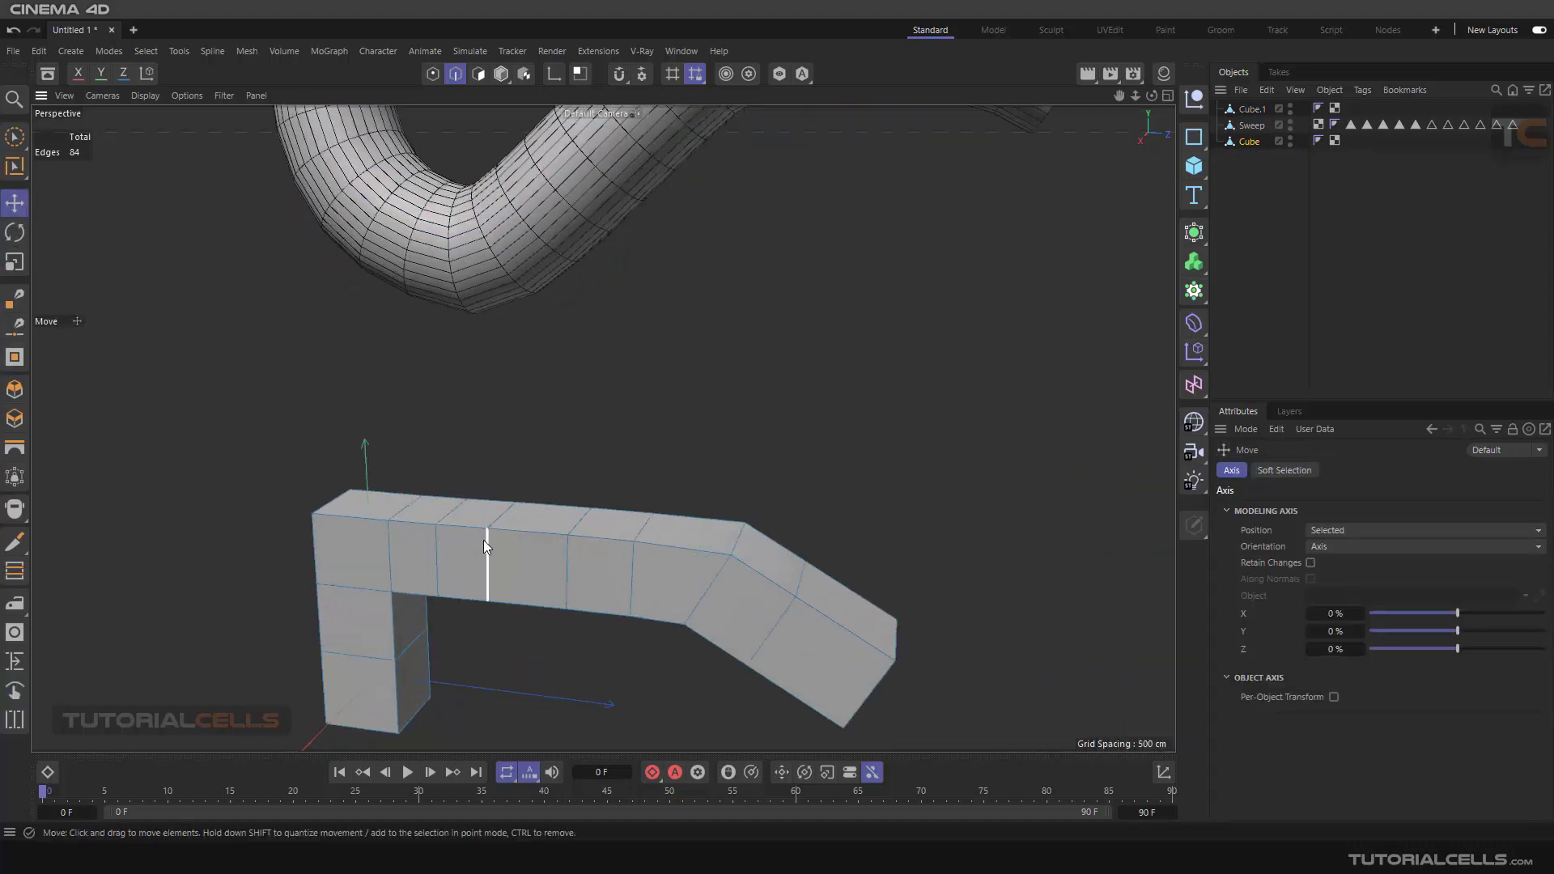
click(485, 547)
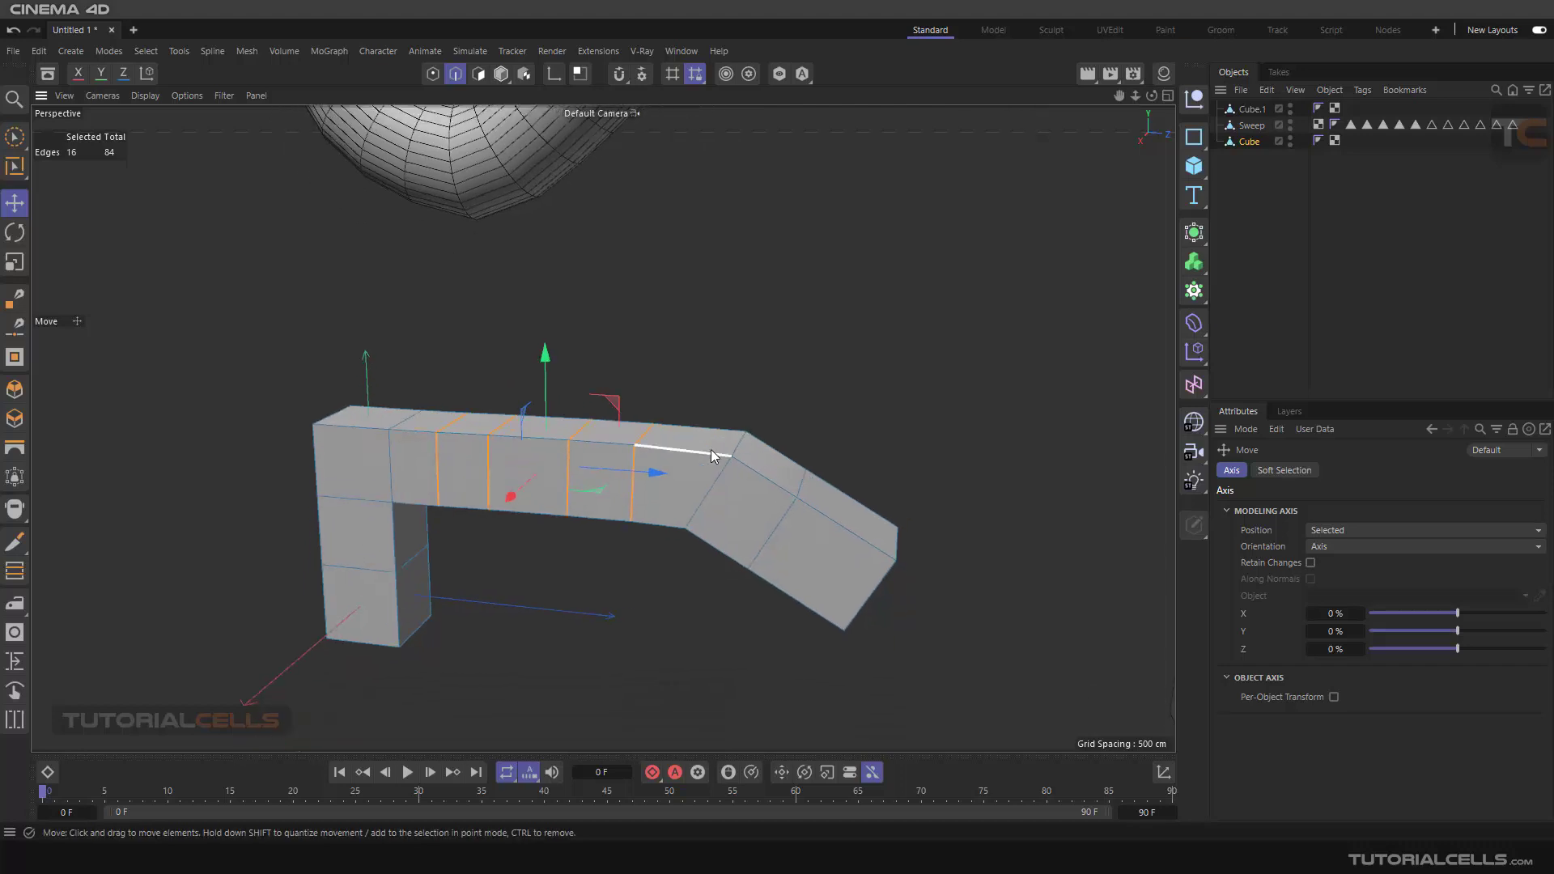
click(802, 519)
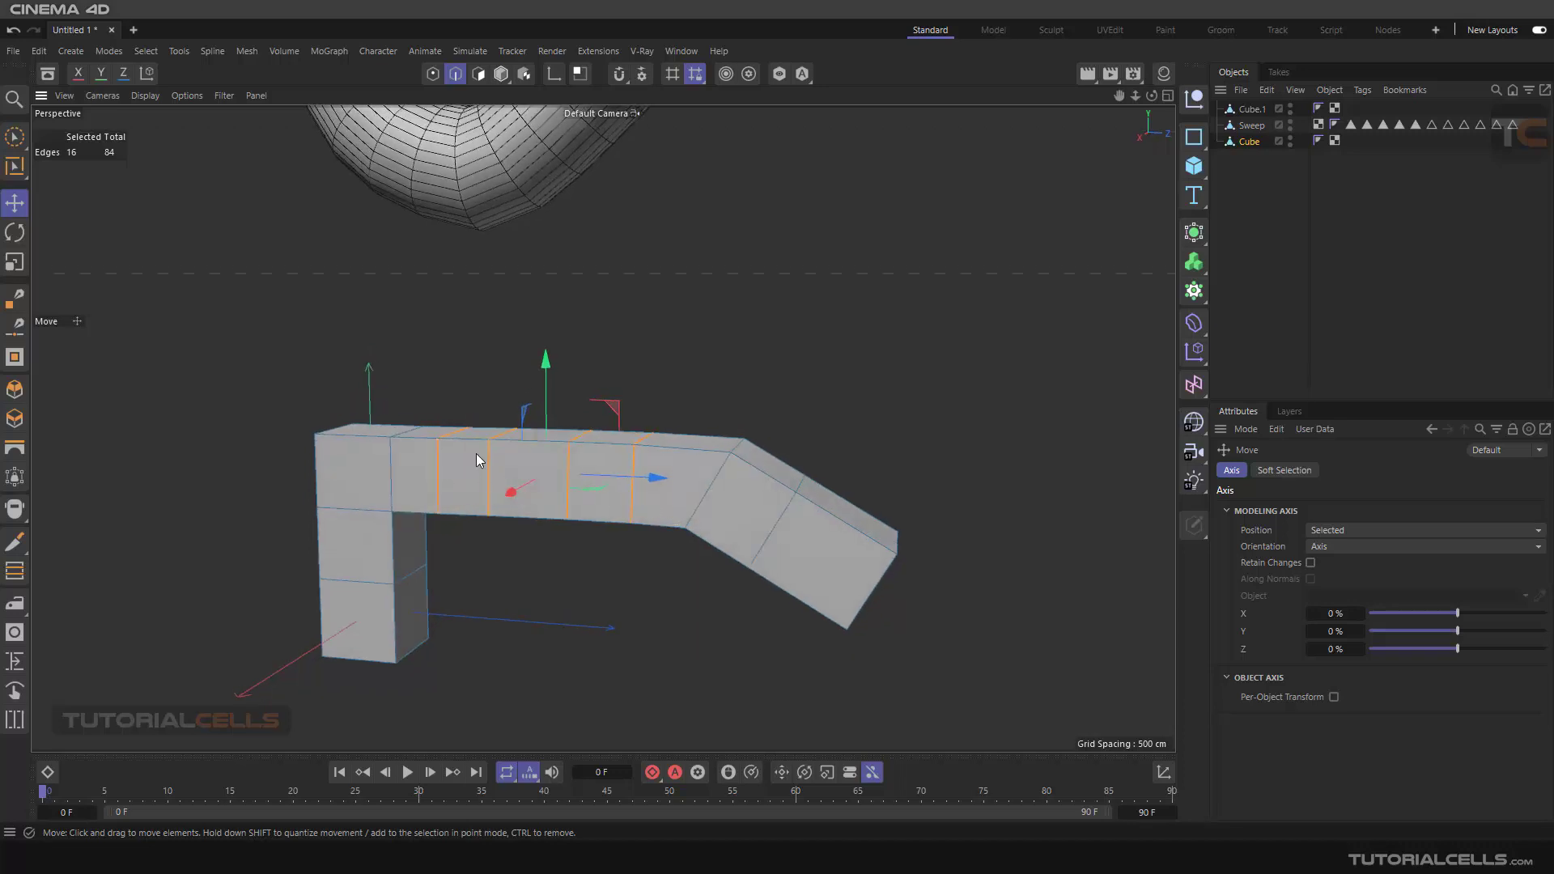
mouse_move(660, 407)
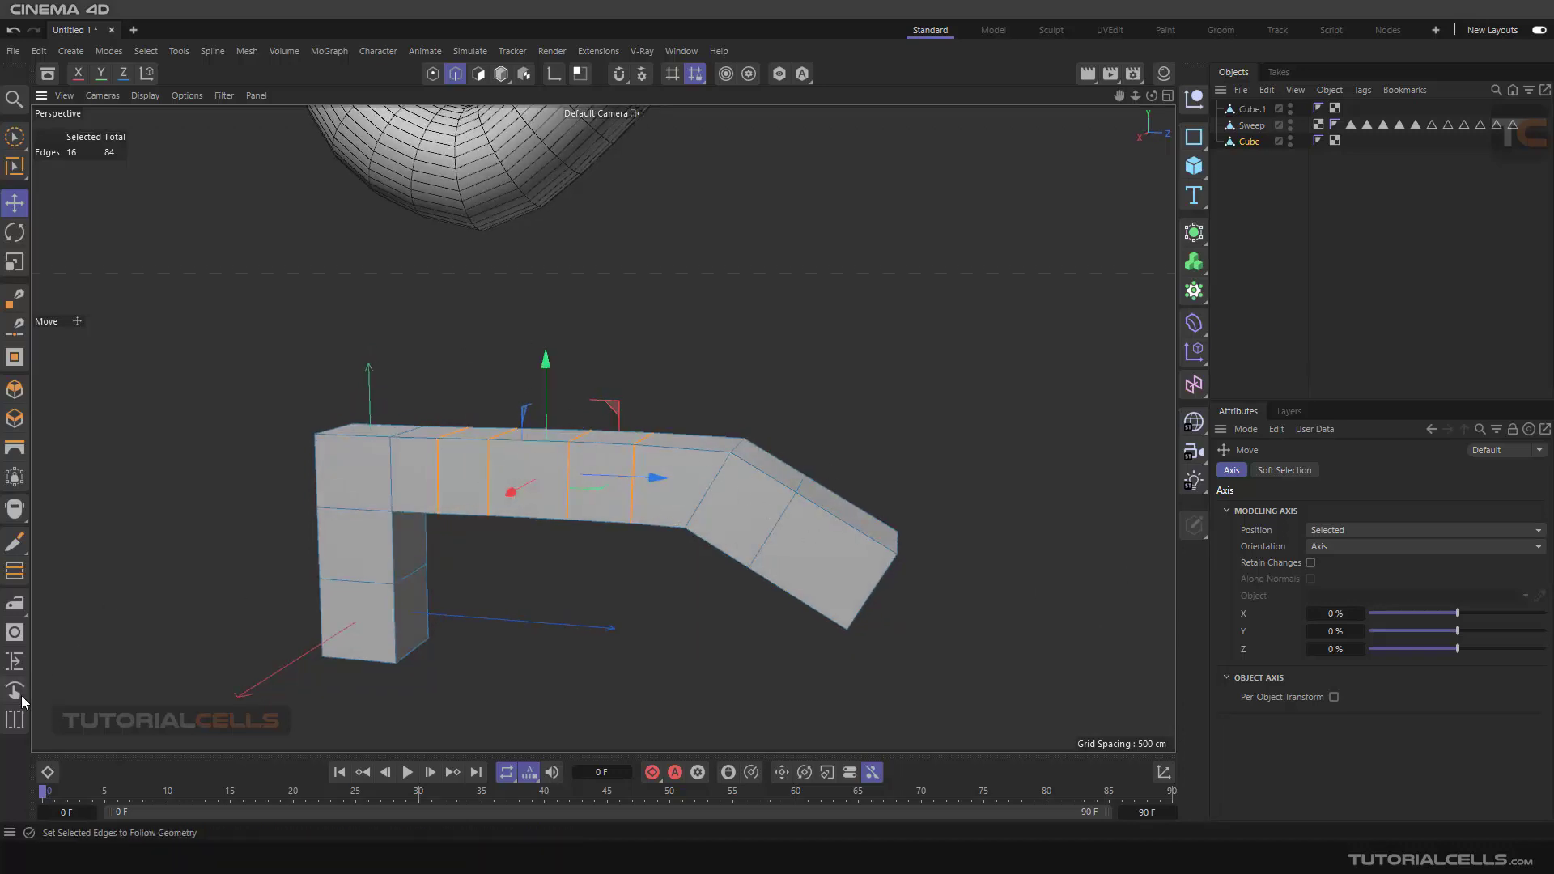
click(16, 691)
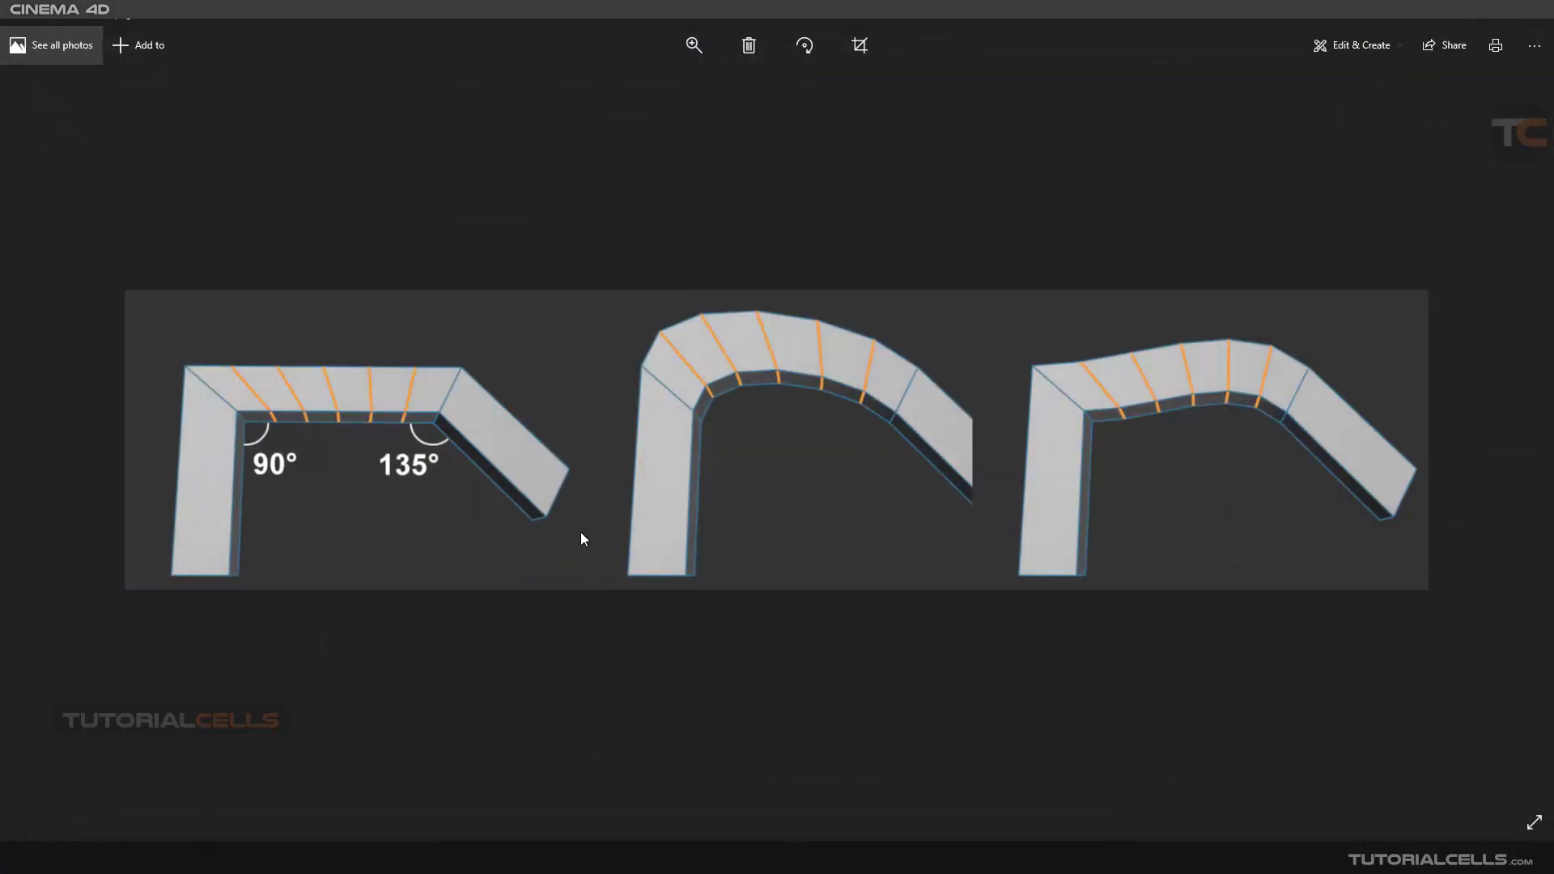
mouse_move(275, 434)
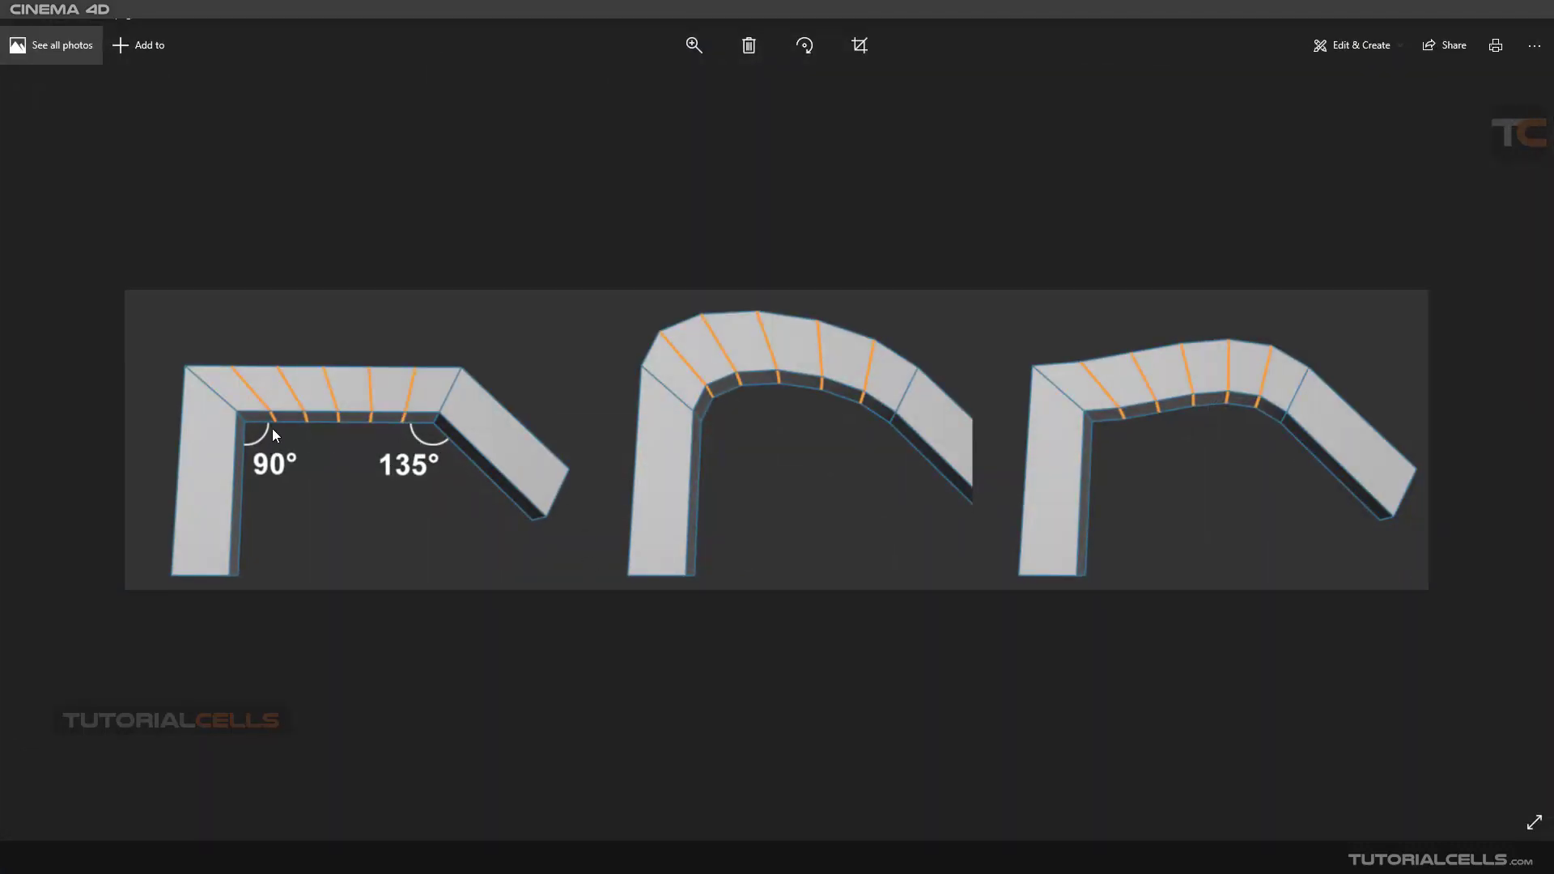
mouse_move(431, 455)
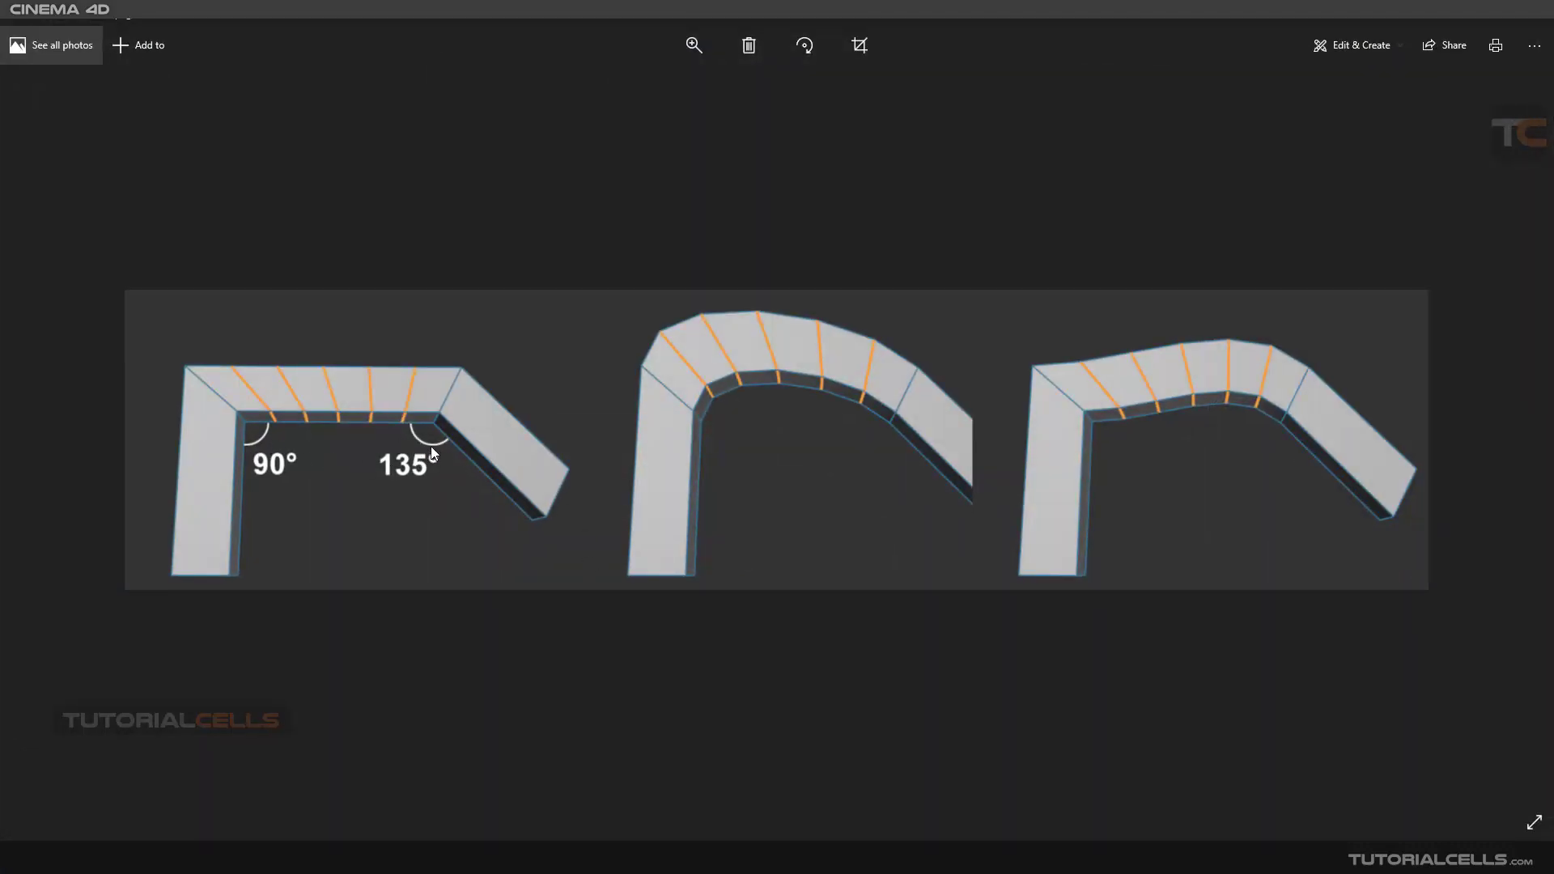
mouse_move(1119, 433)
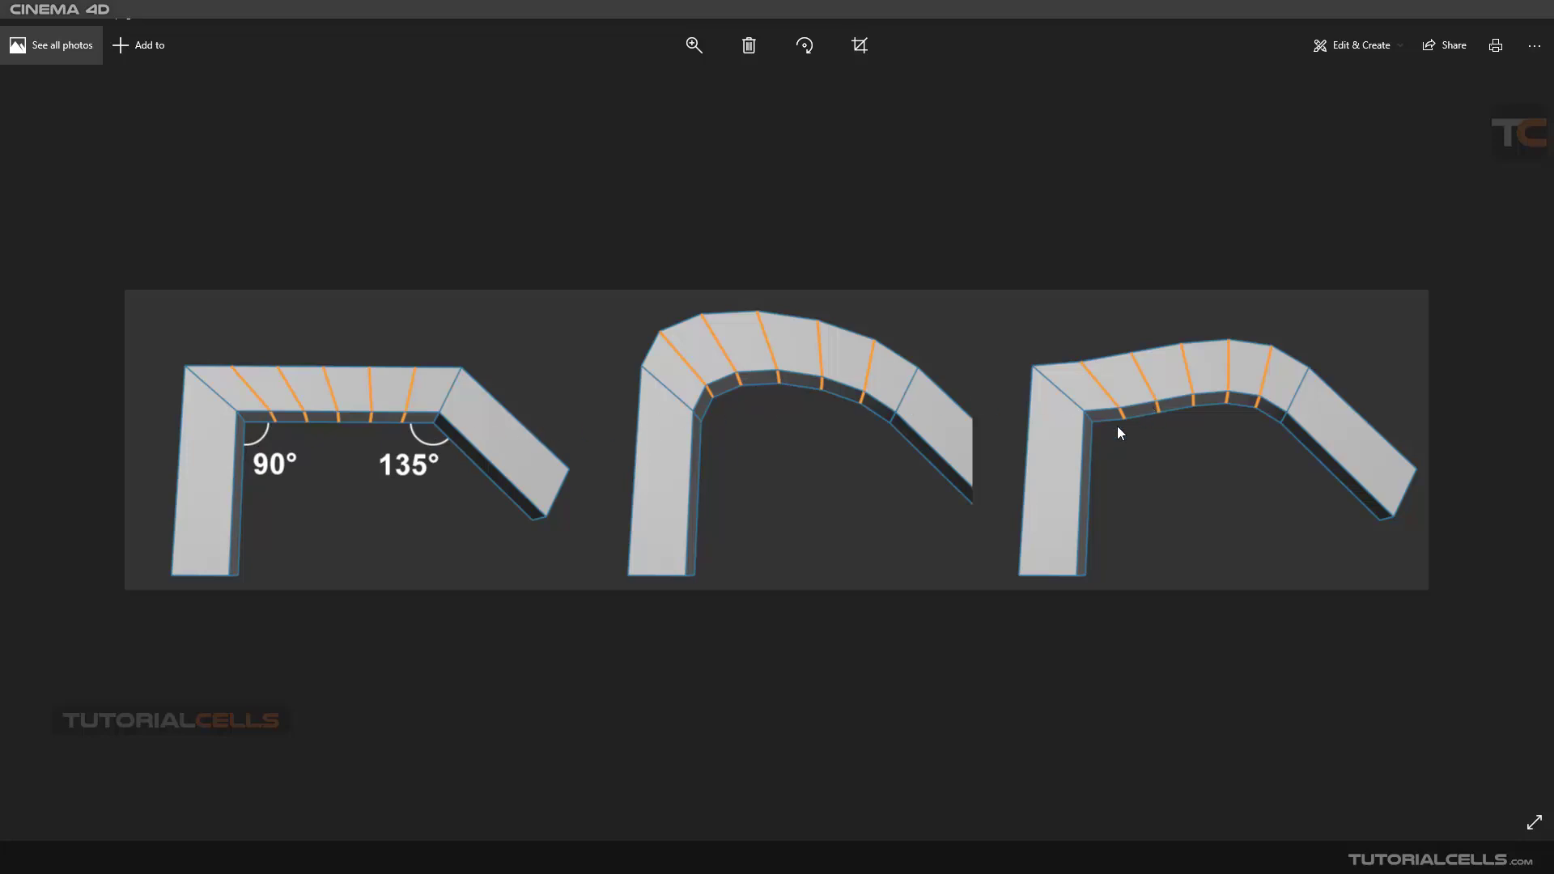
mouse_move(1199, 404)
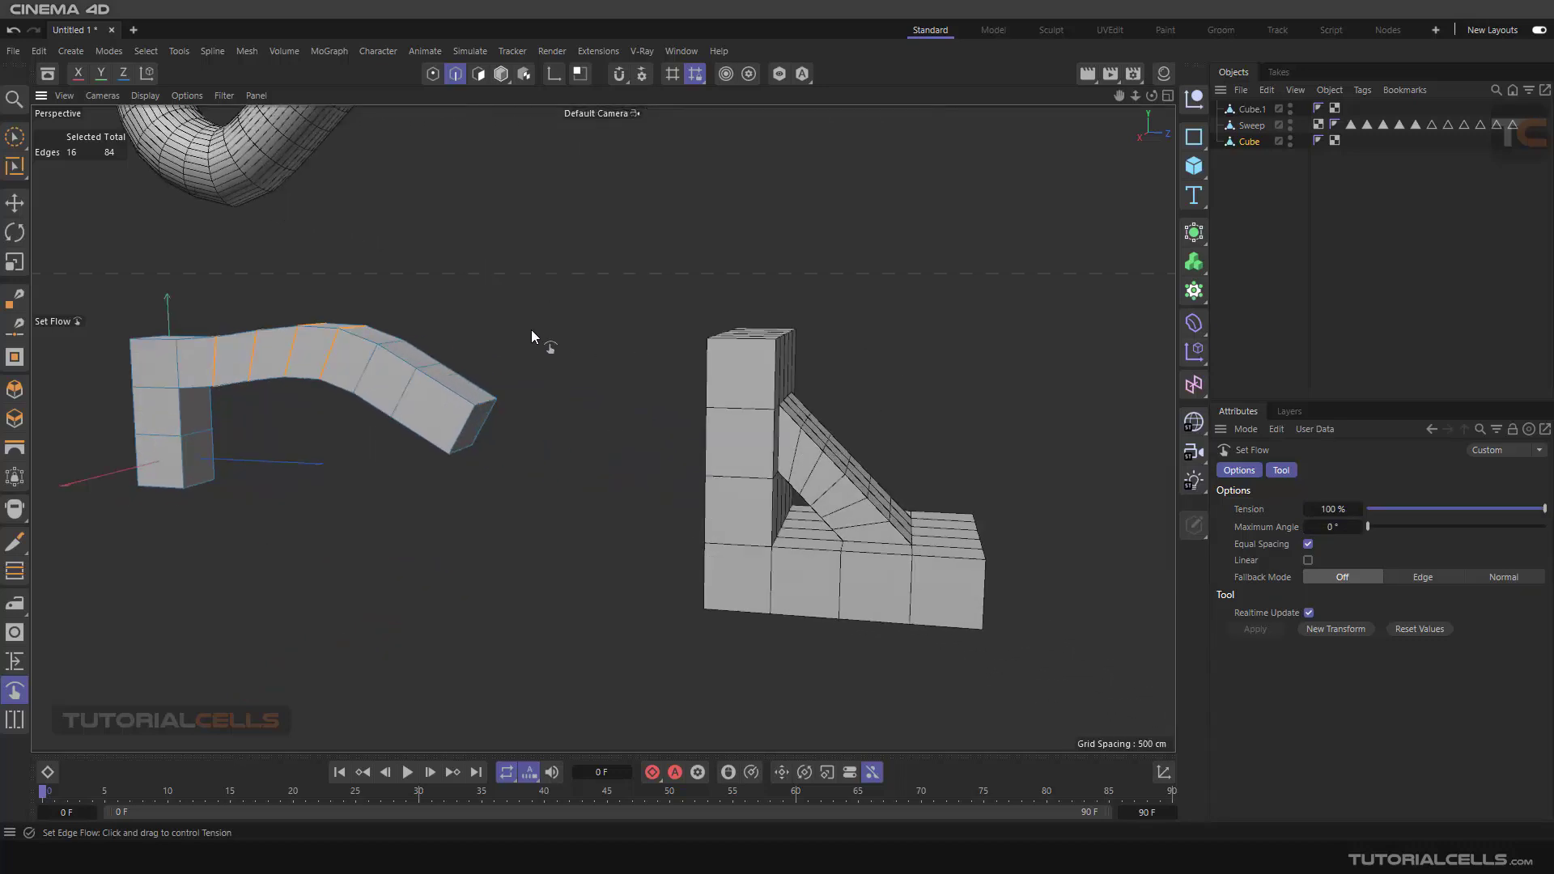
Step: Make the stepped cube the active object for reshaping its diagonal loops
click(1251, 109)
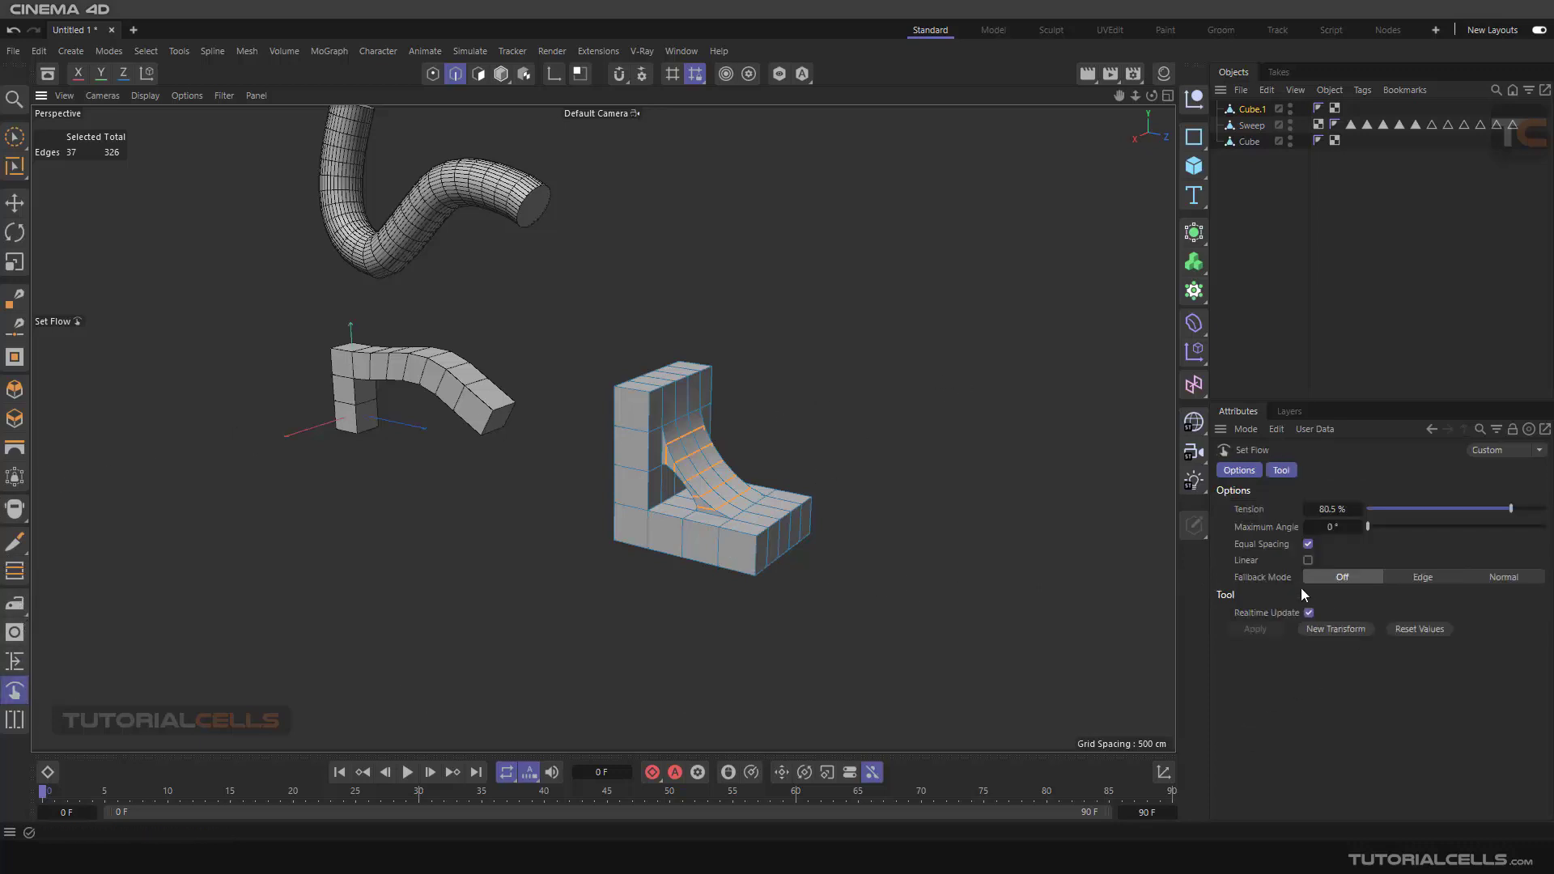
mouse_move(1381, 586)
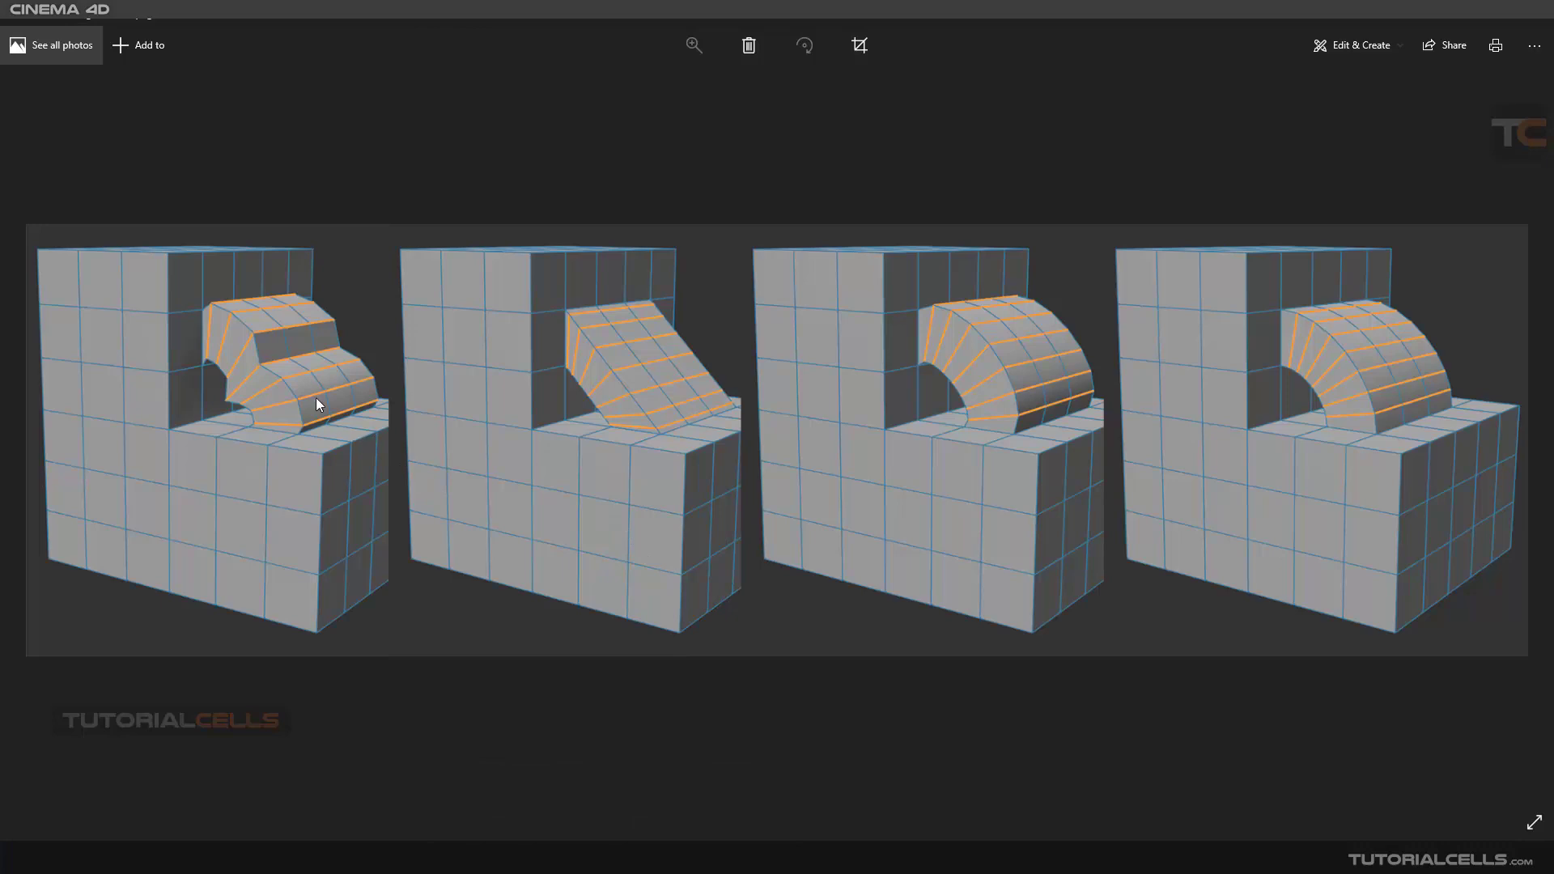
mouse_move(277, 416)
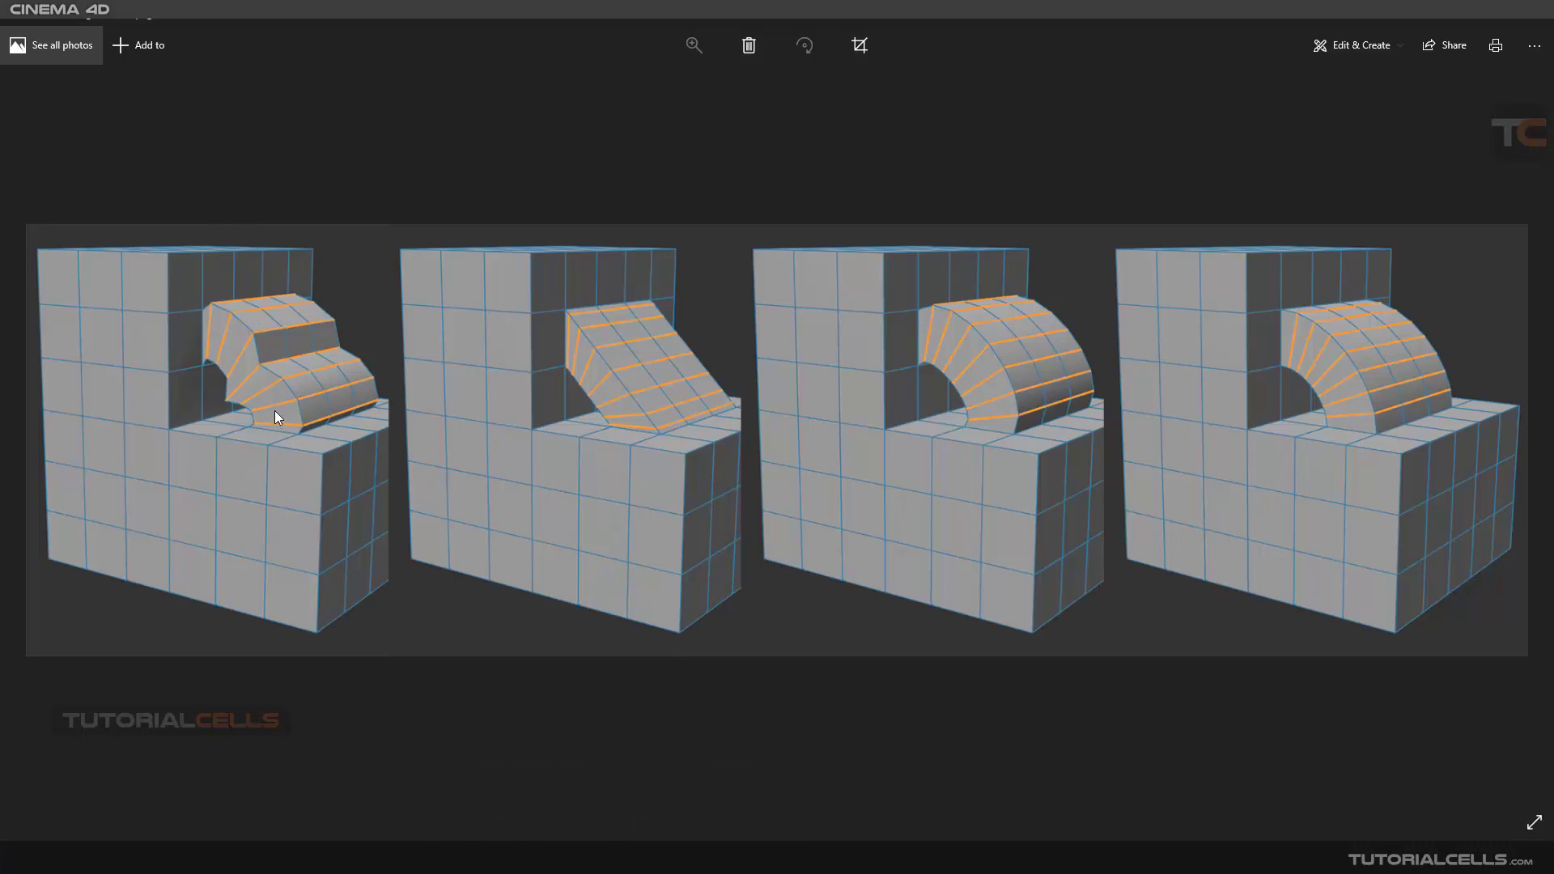
mouse_move(244, 406)
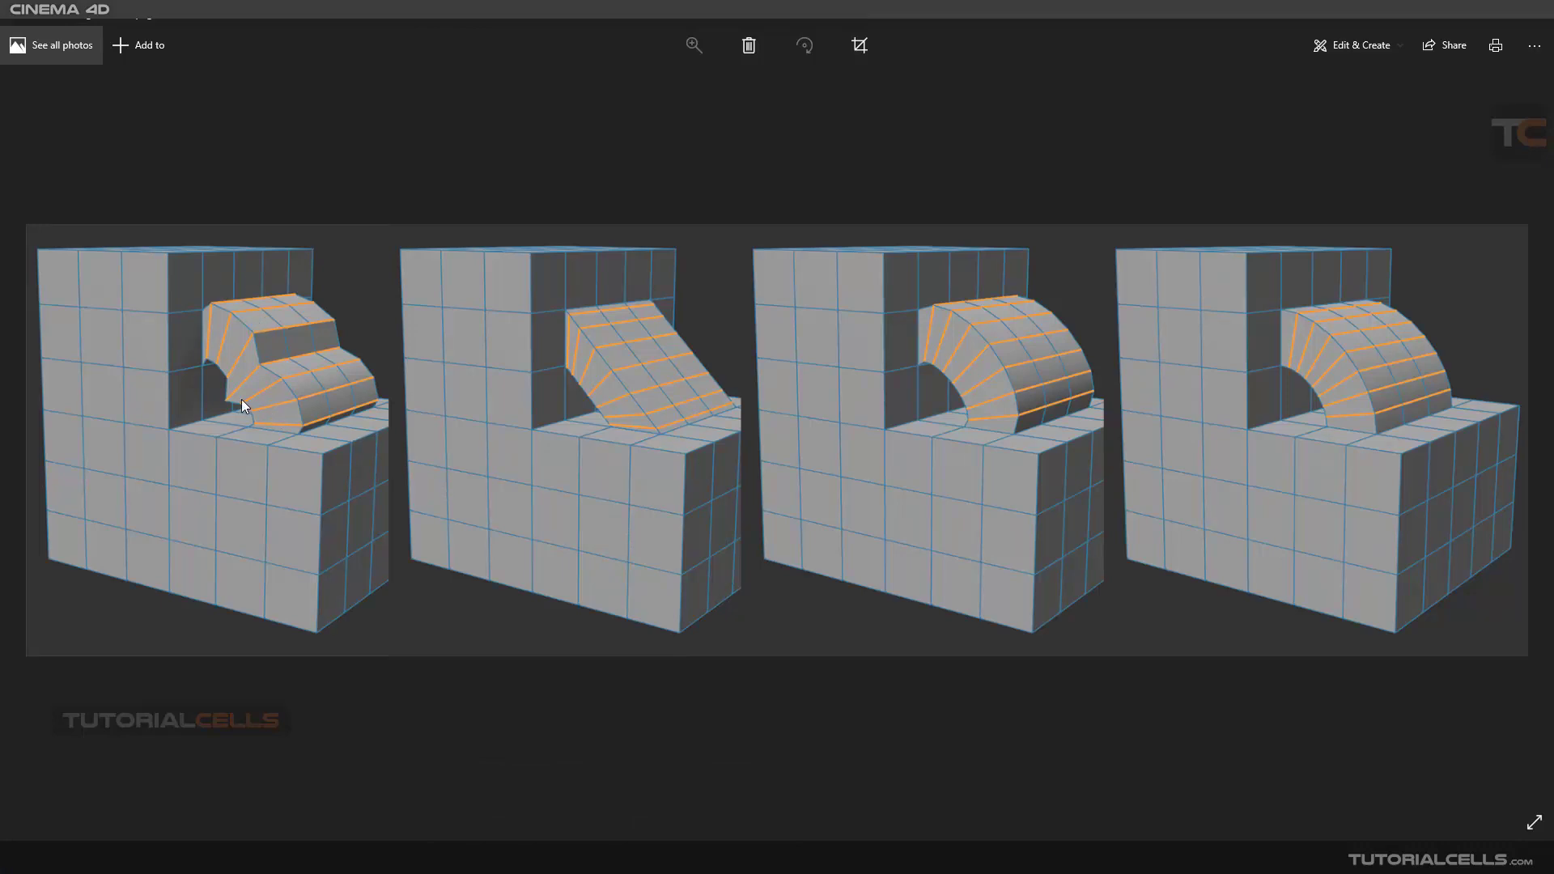
mouse_move(583, 396)
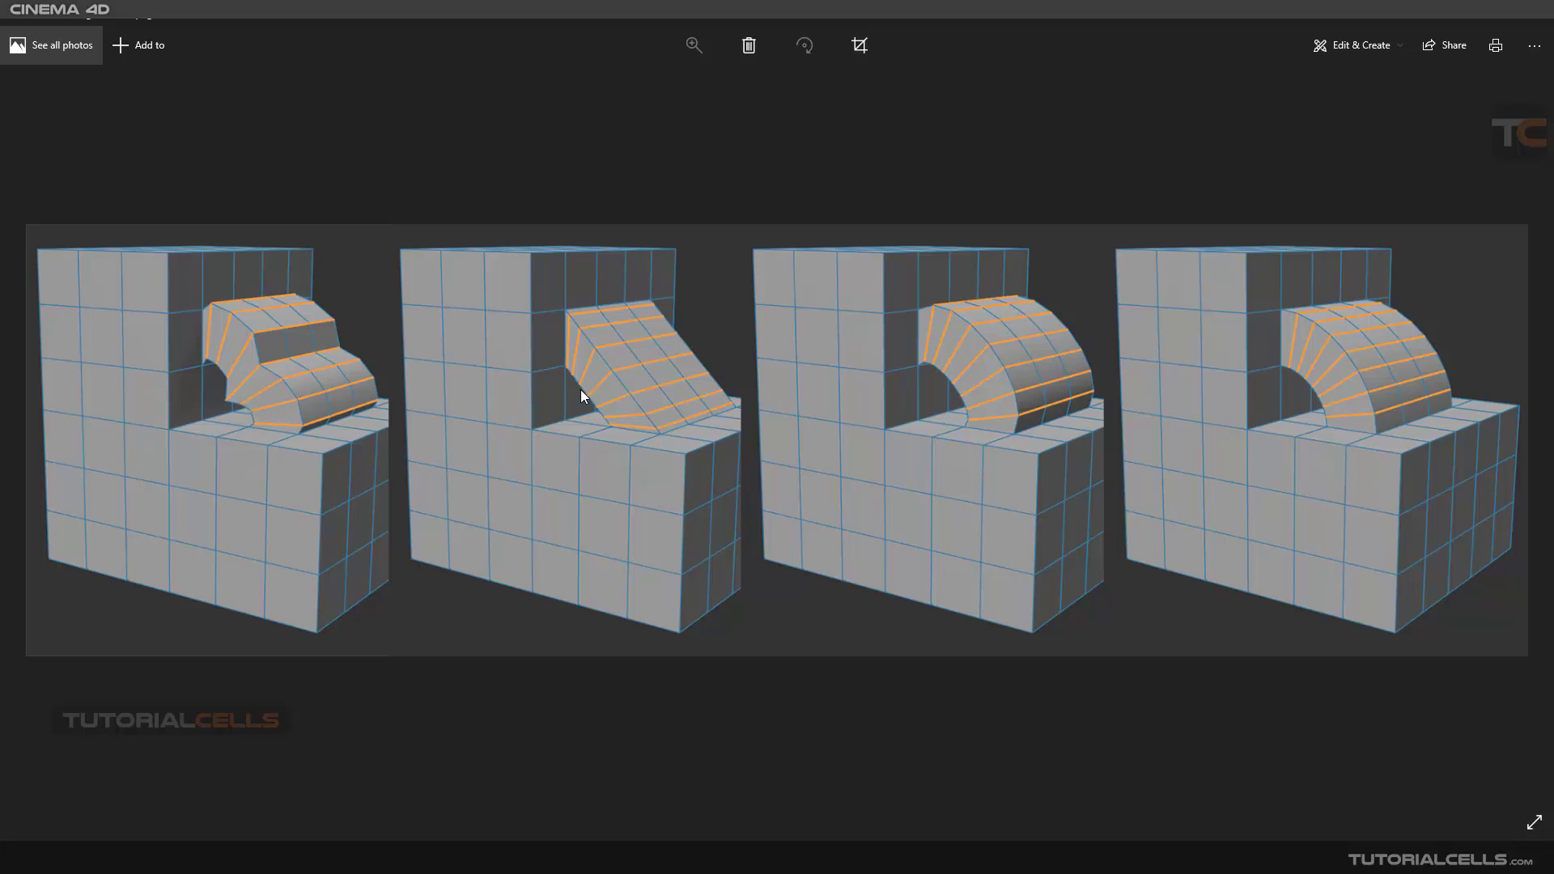
mouse_move(691, 358)
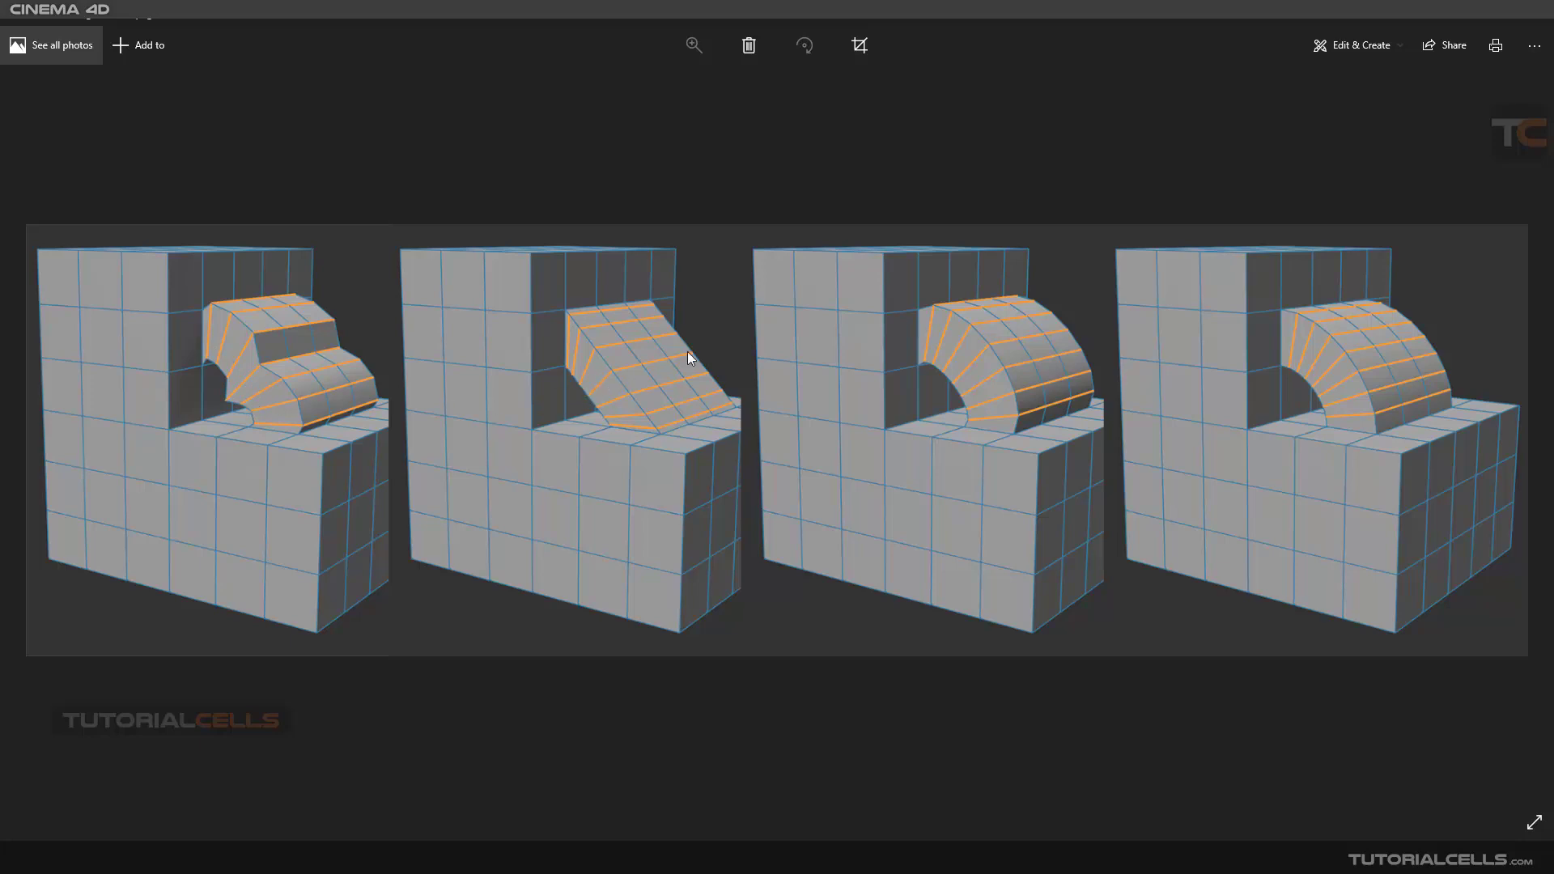
mouse_move(1286, 319)
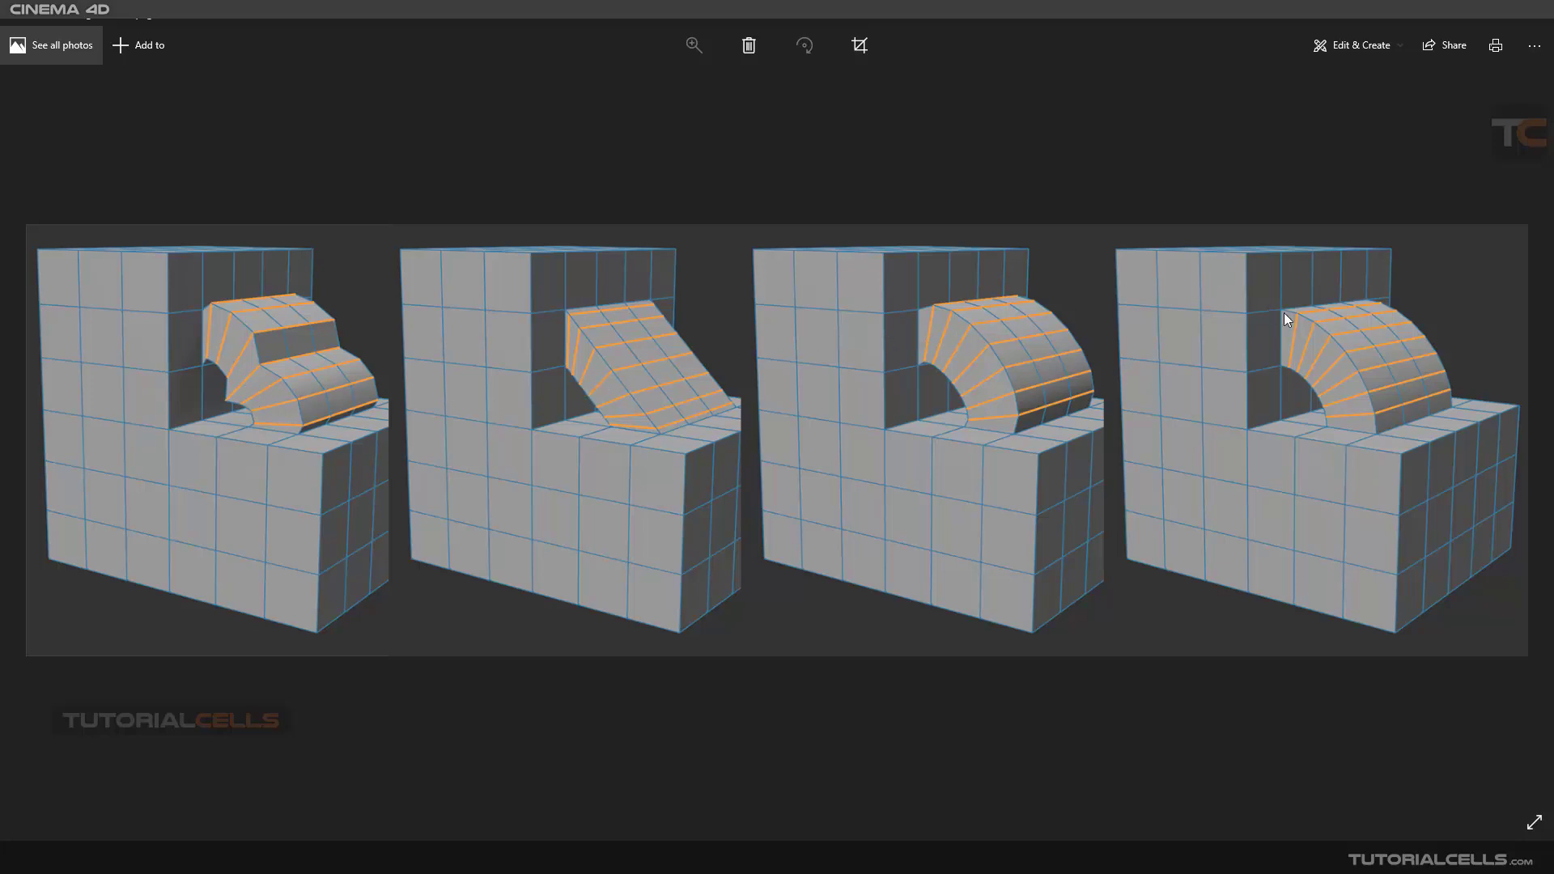
mouse_move(1350, 346)
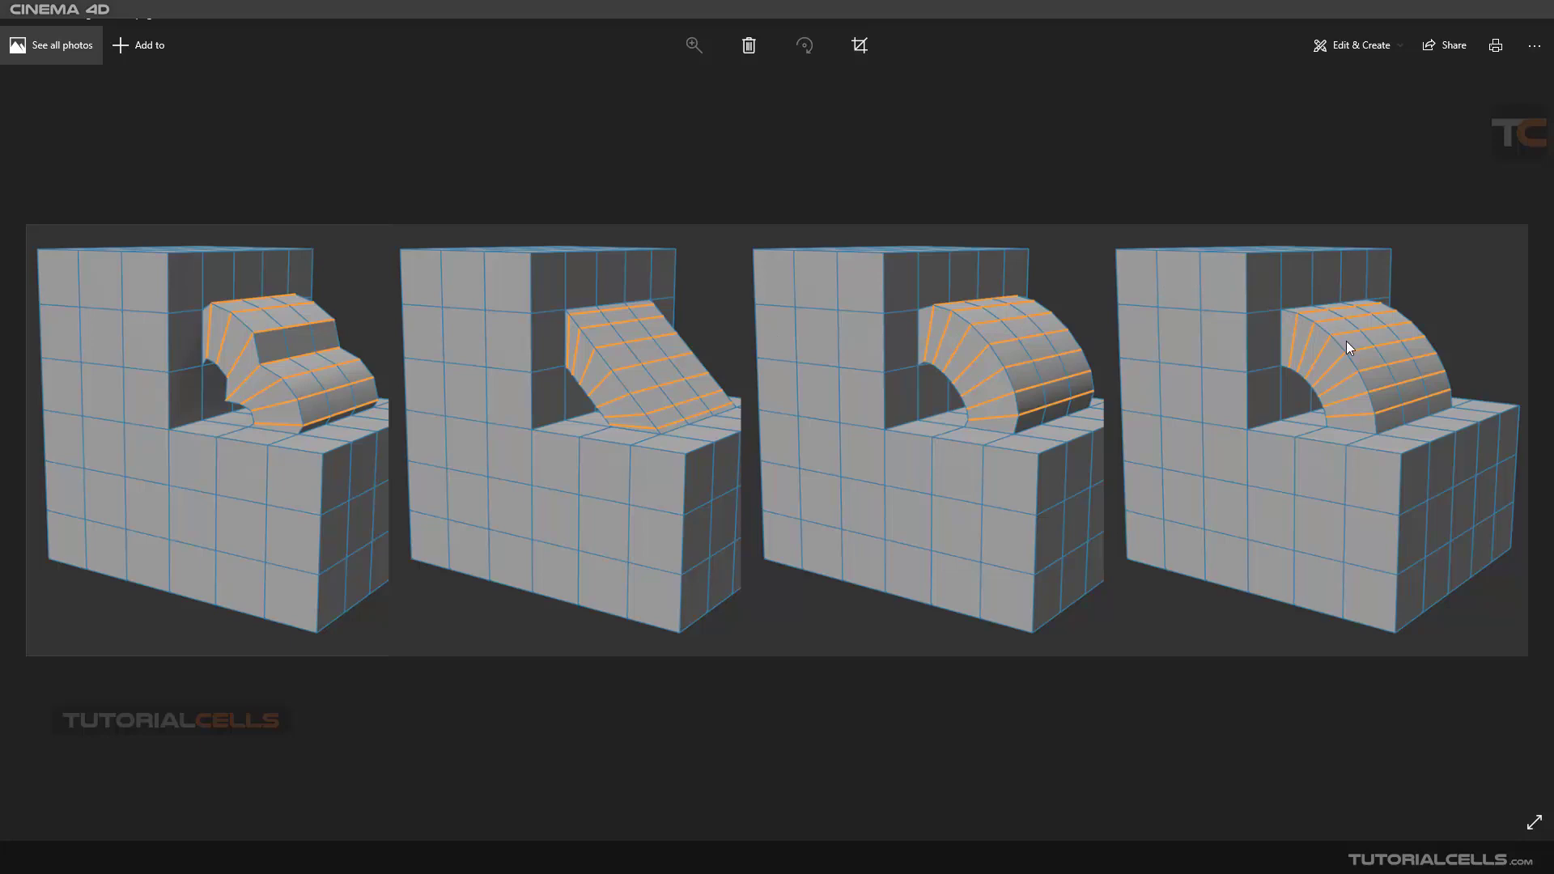
mouse_move(612, 681)
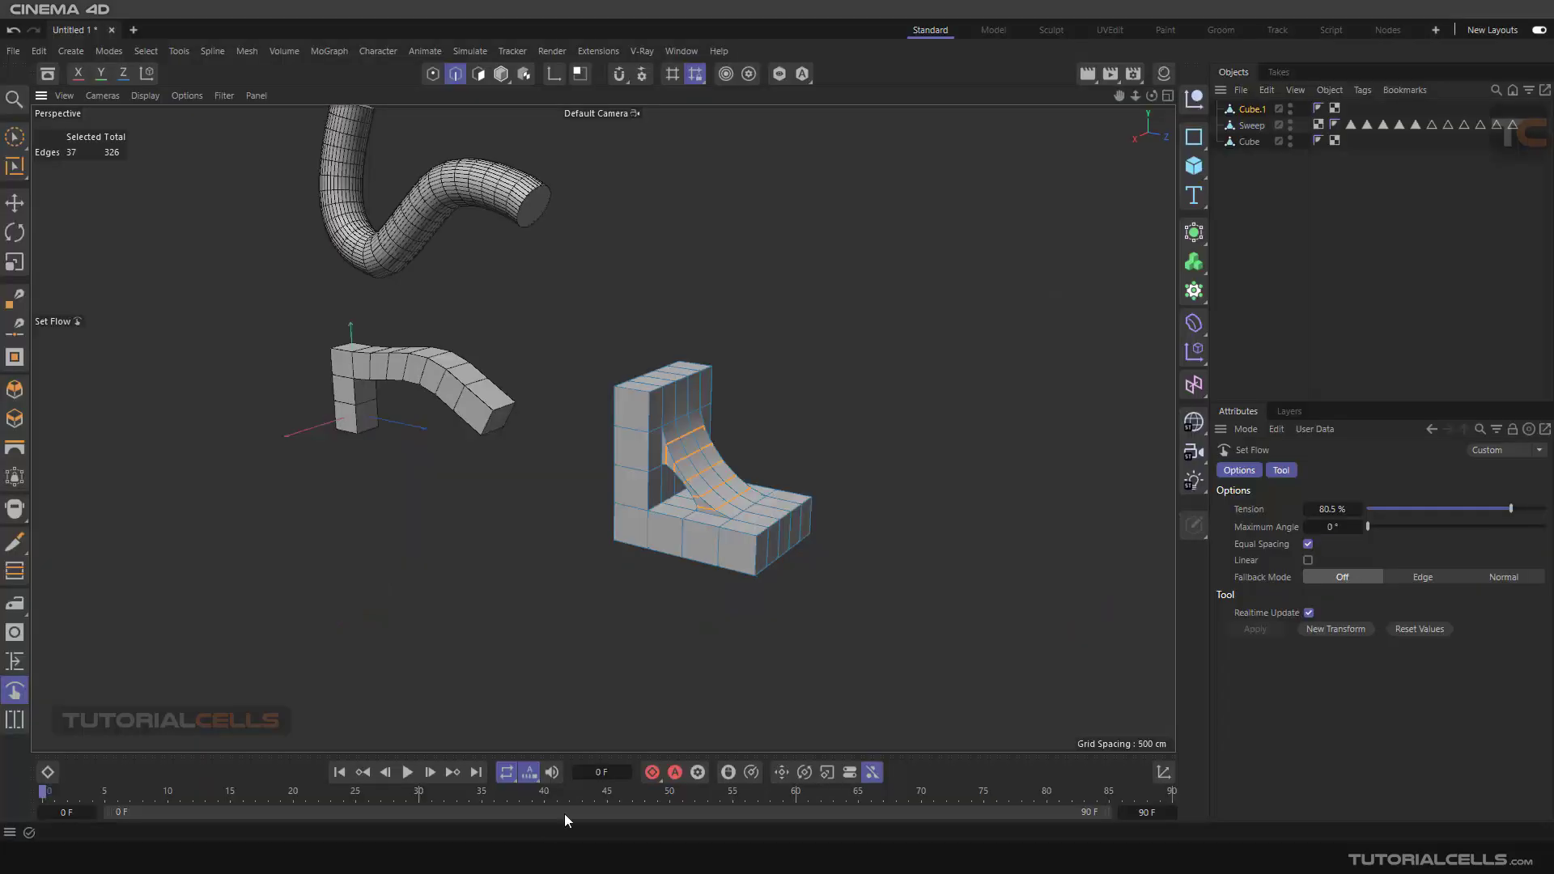
mouse_move(912, 518)
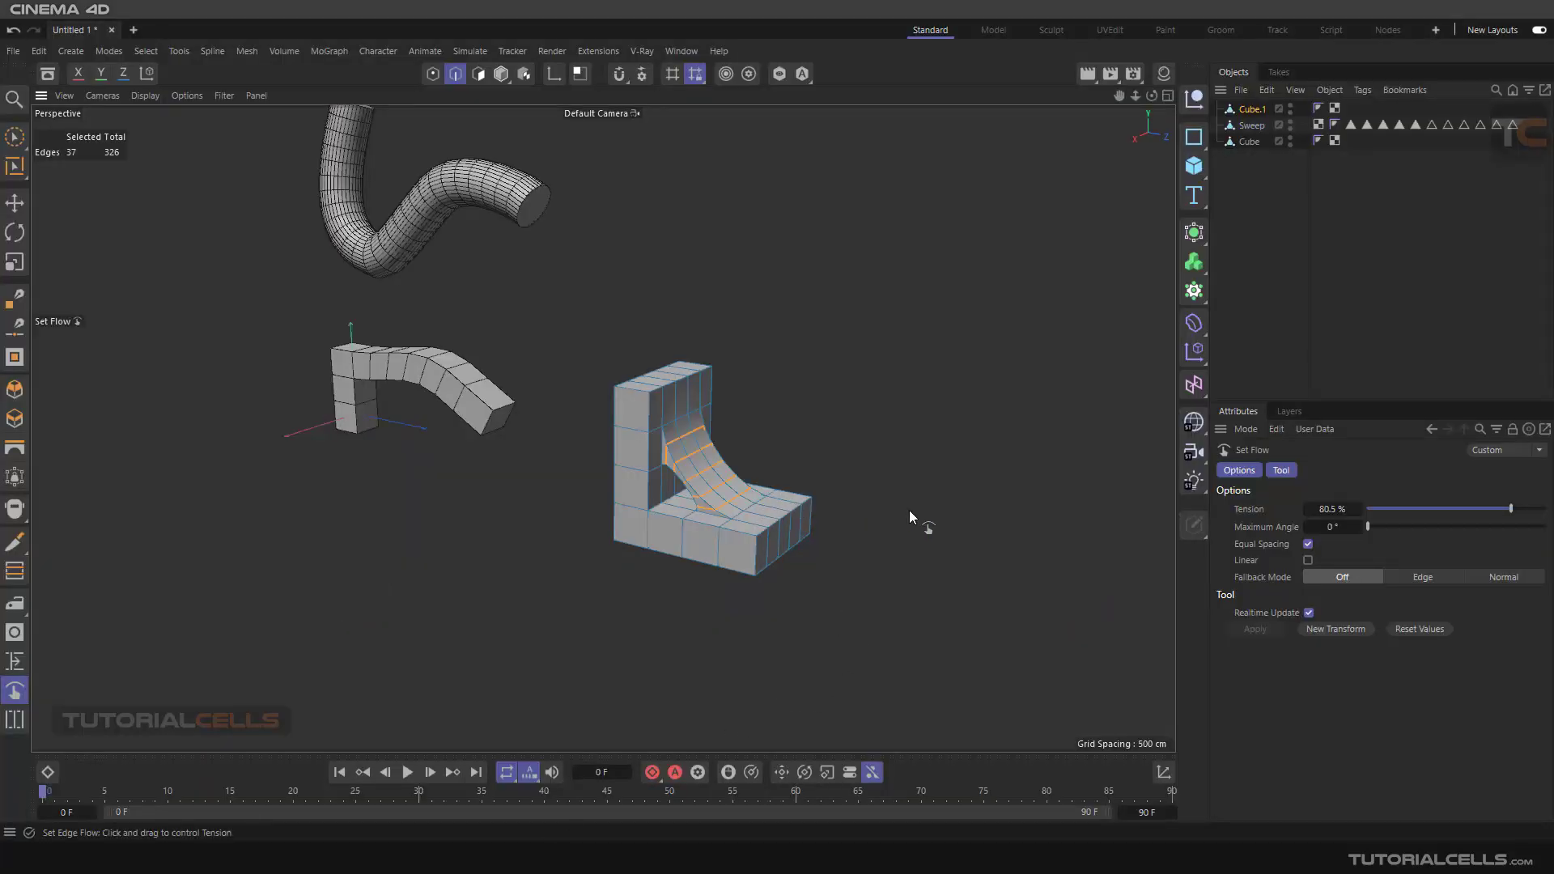
mouse_move(1125, 554)
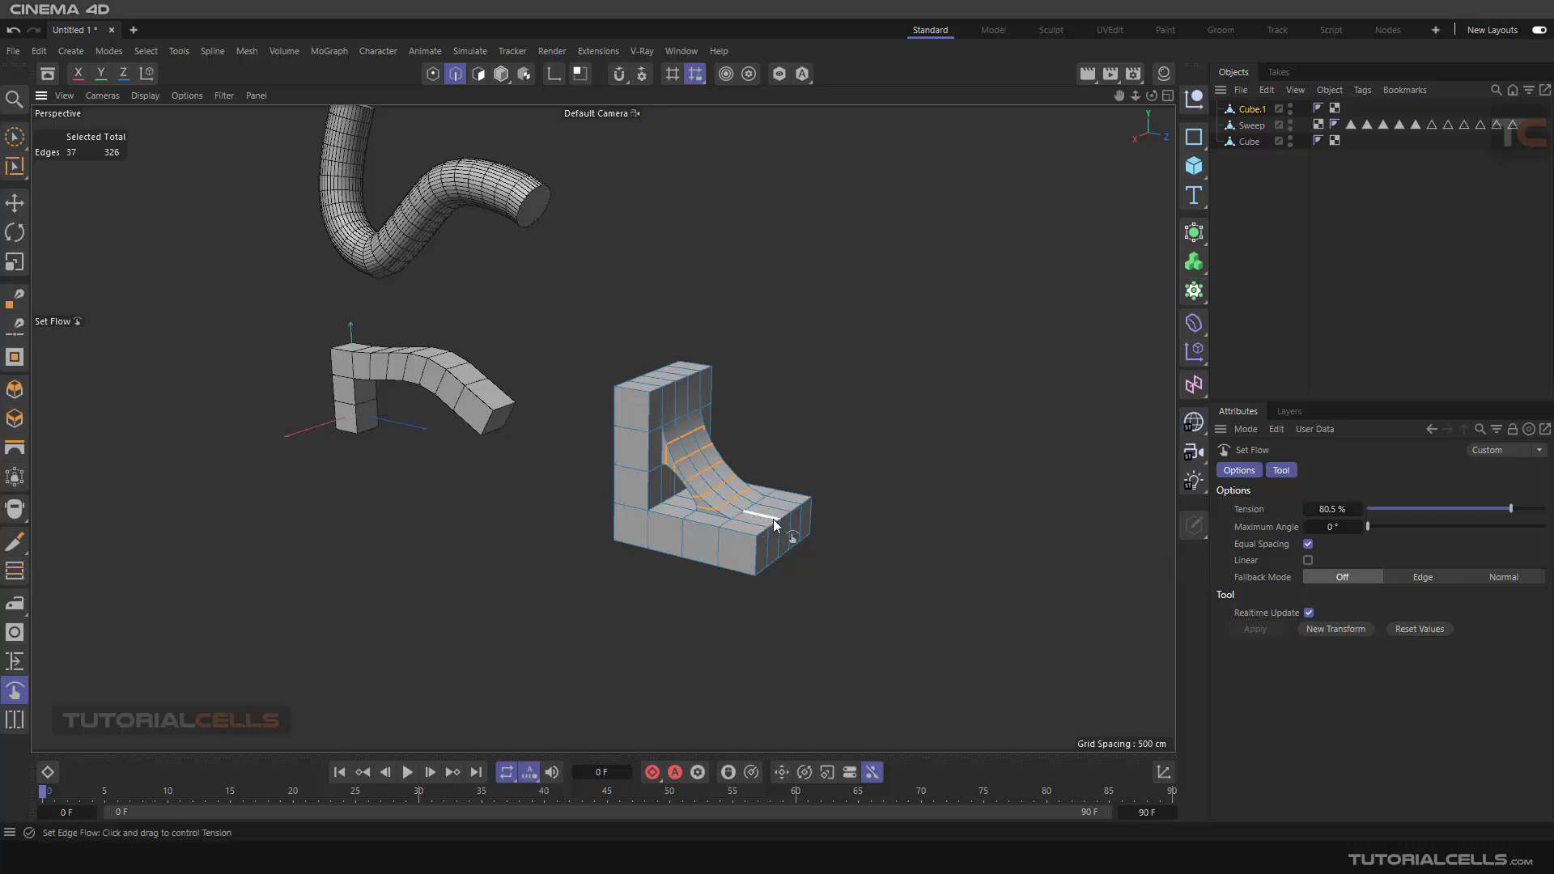
mouse_move(793, 536)
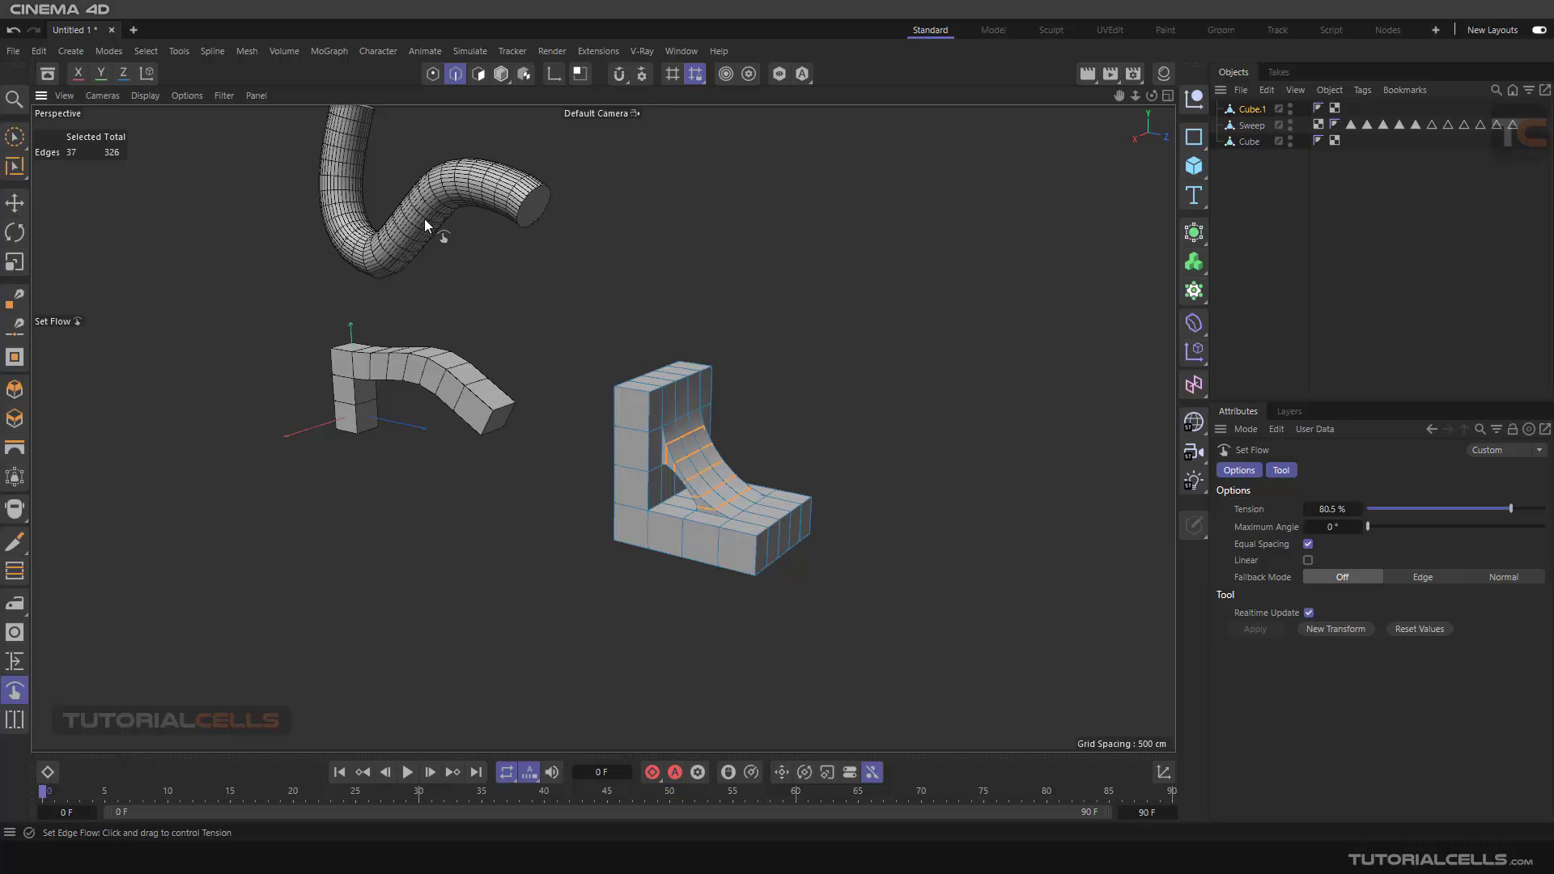
Step: Make the Sweep pipe the active object again
click(1251, 124)
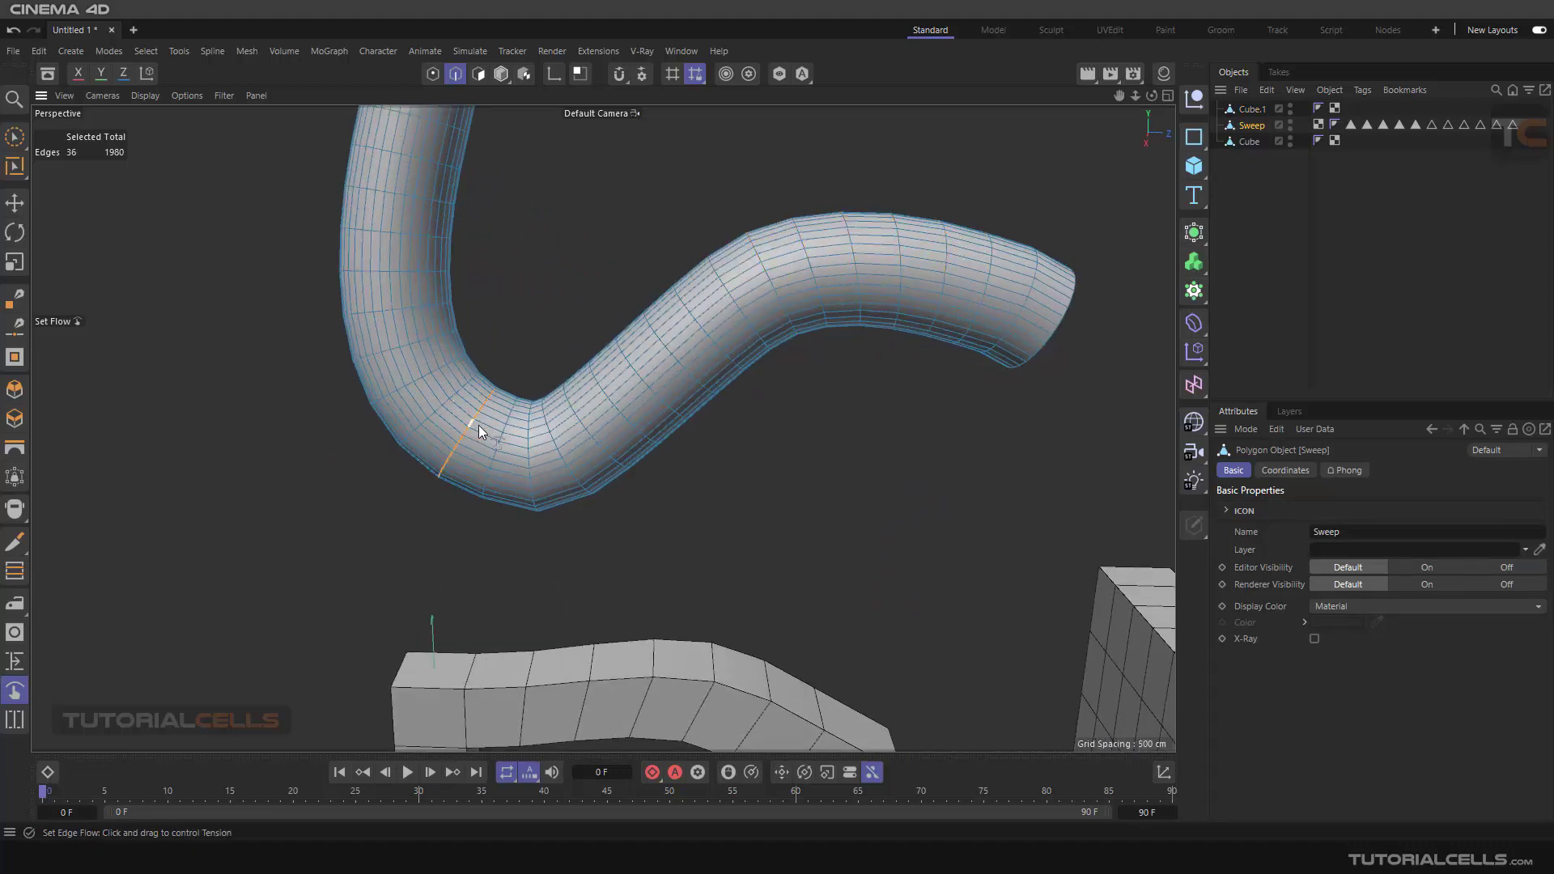
Step: Shift-select four edge loops at the pipe's bend and even them out with Equal Spacing
click(531, 435)
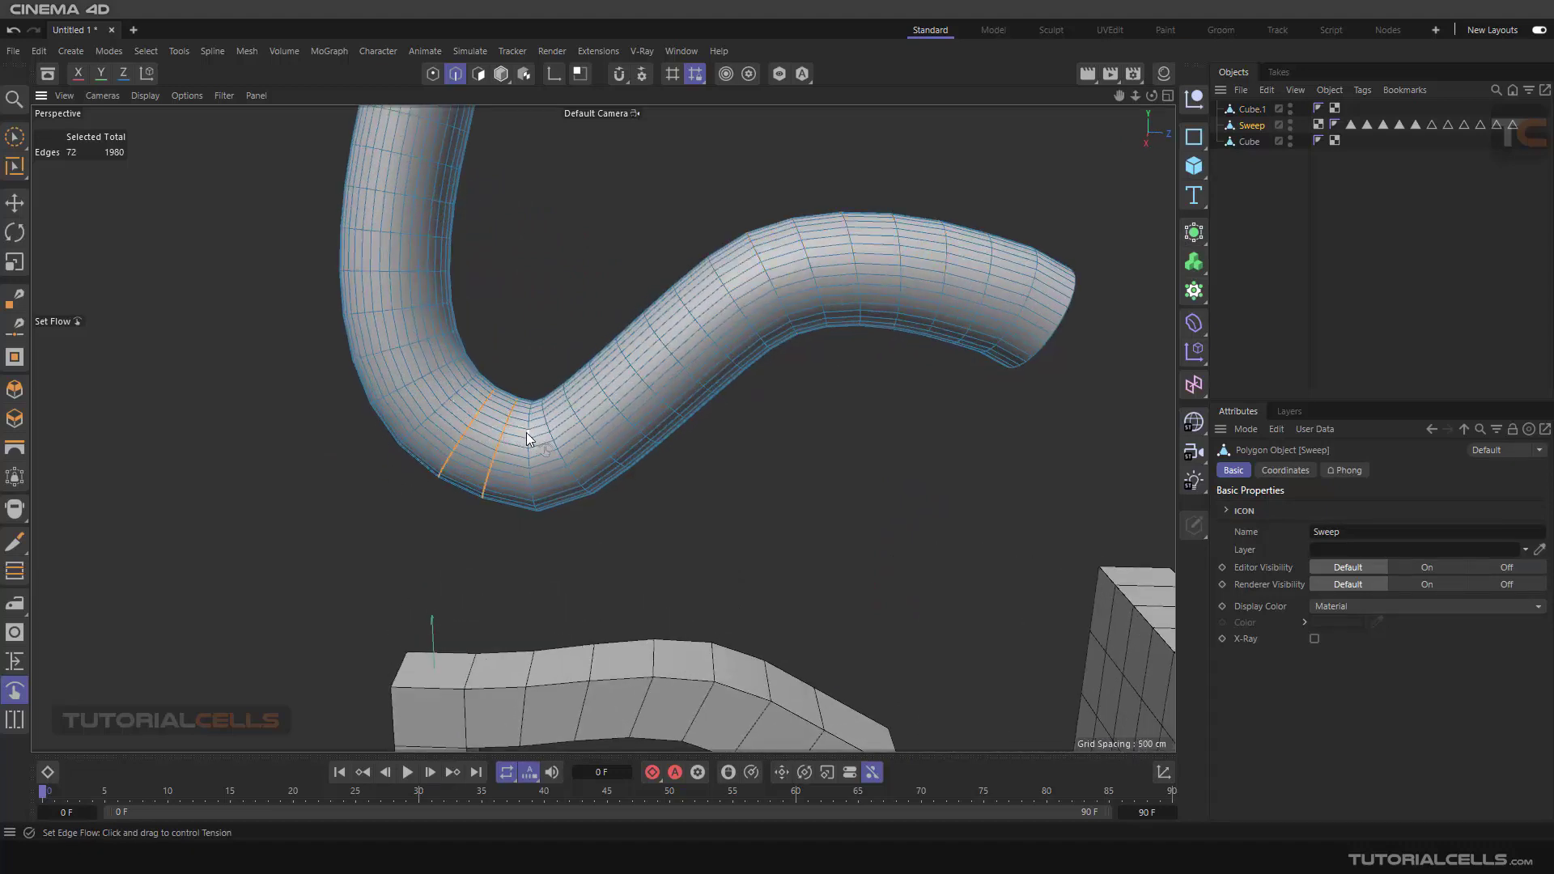
click(547, 435)
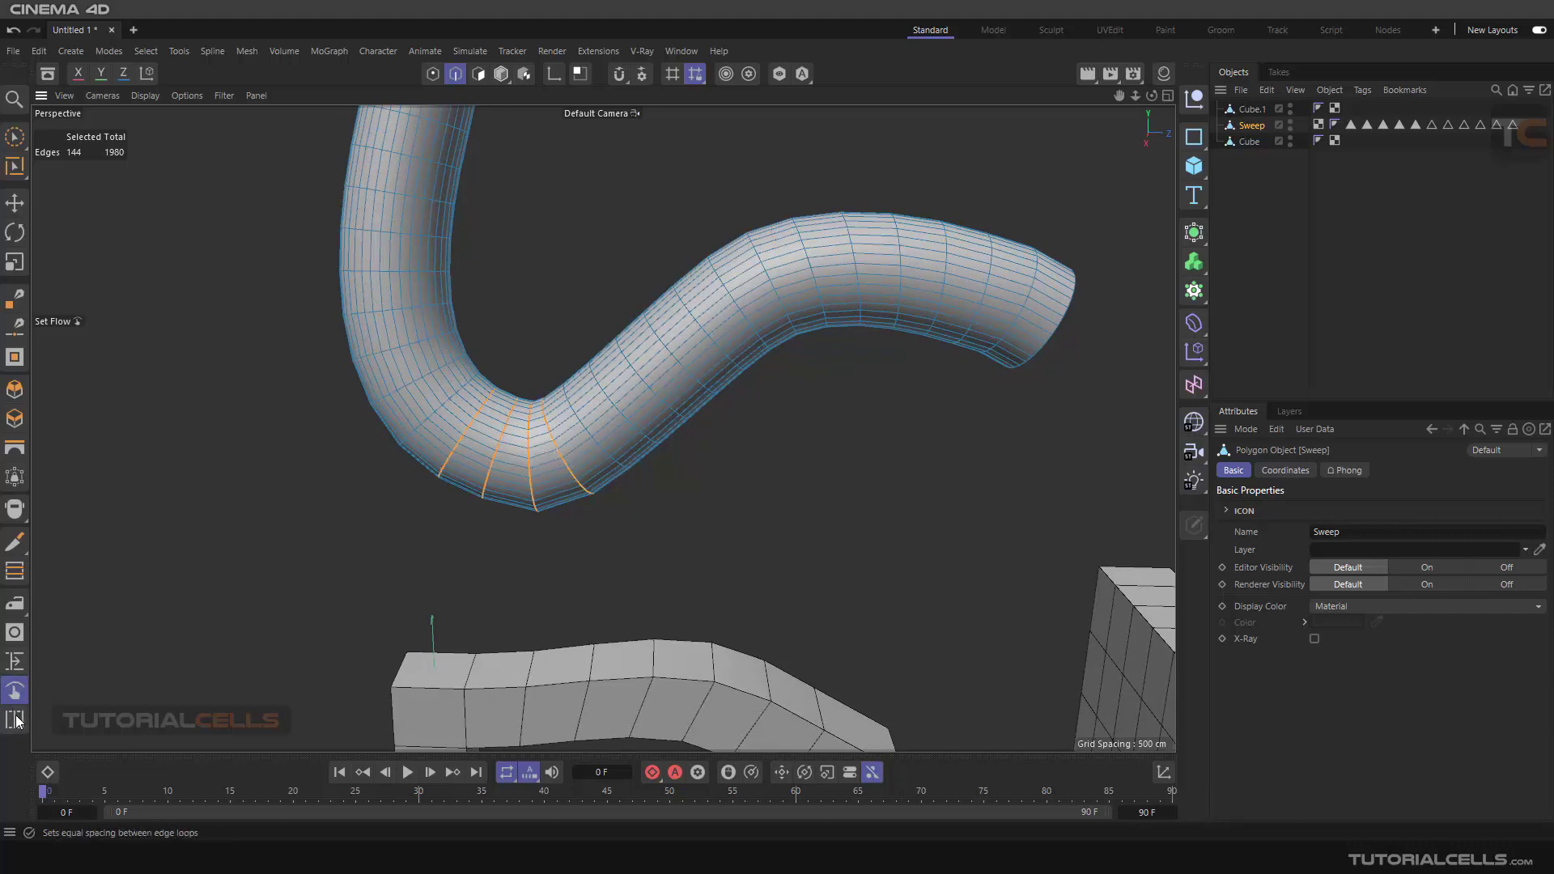
click(15, 719)
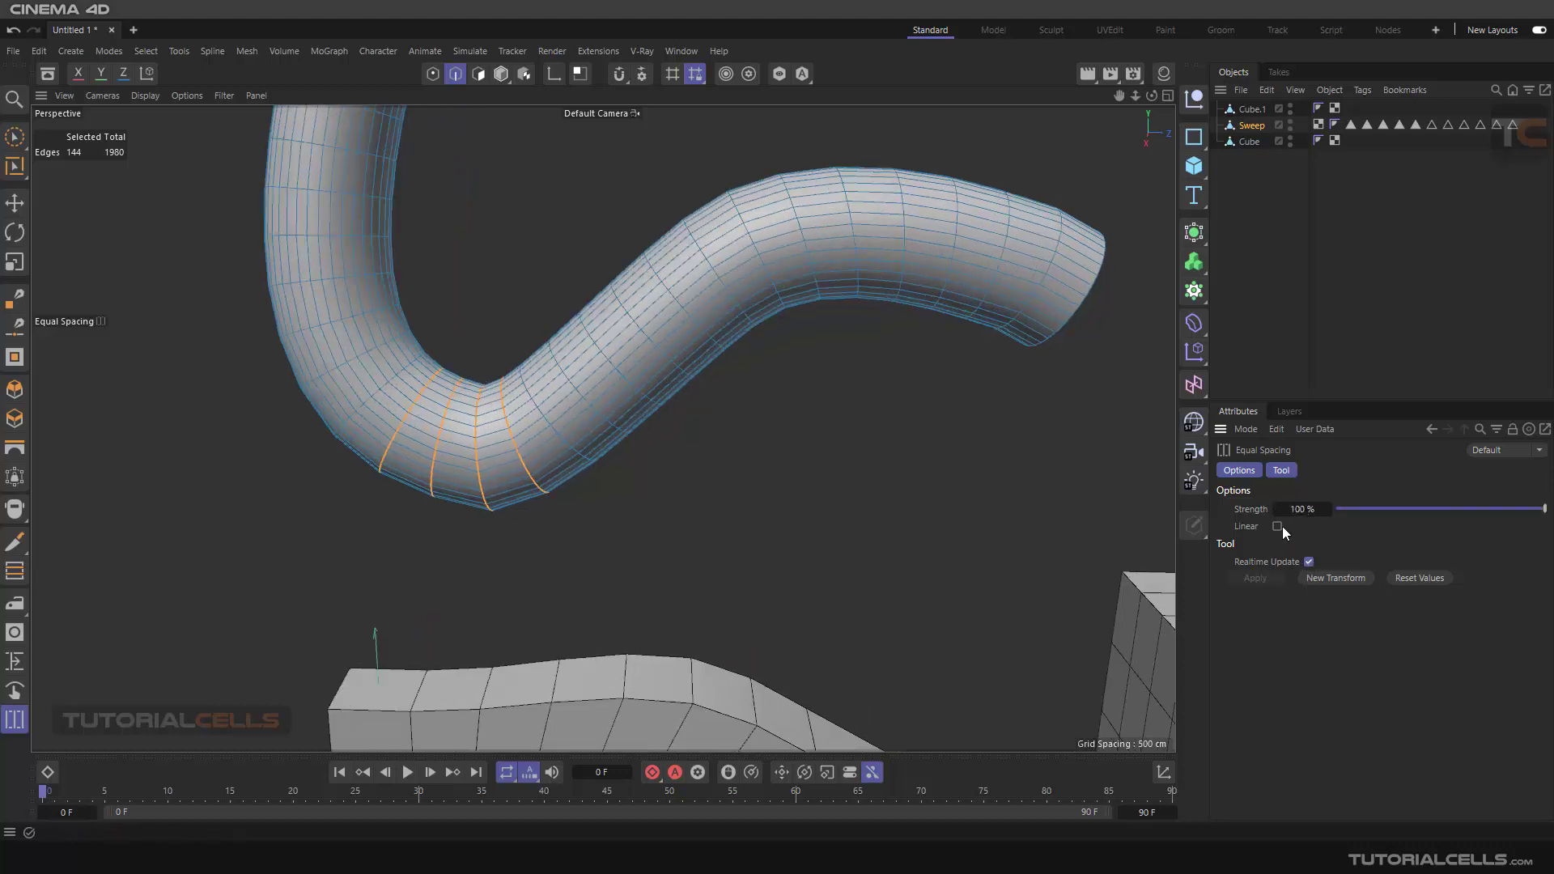
click(1279, 526)
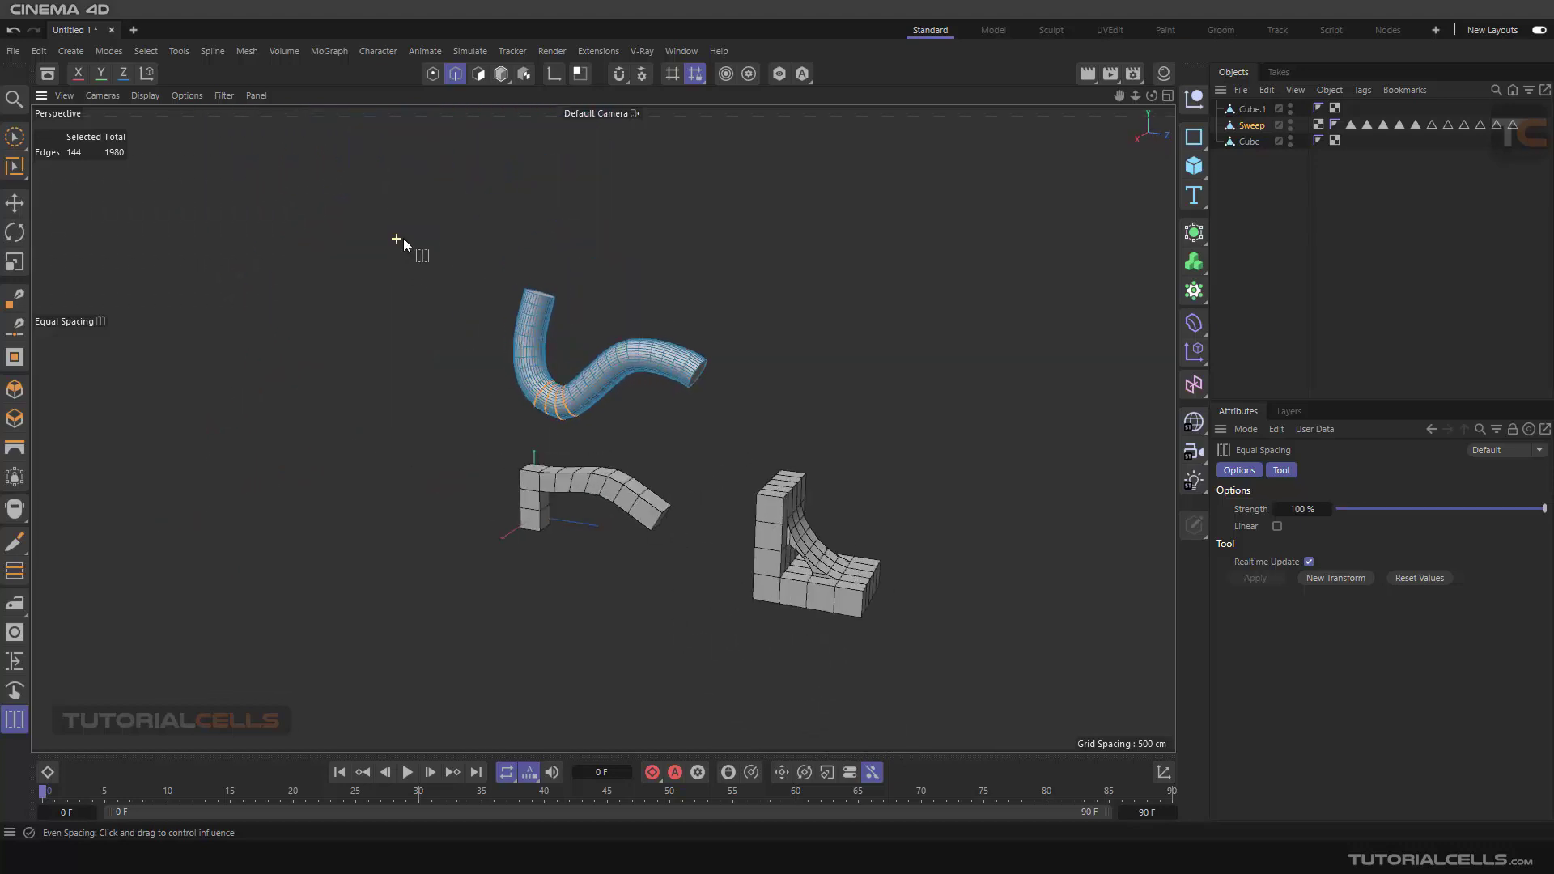
scroll(up, 3)
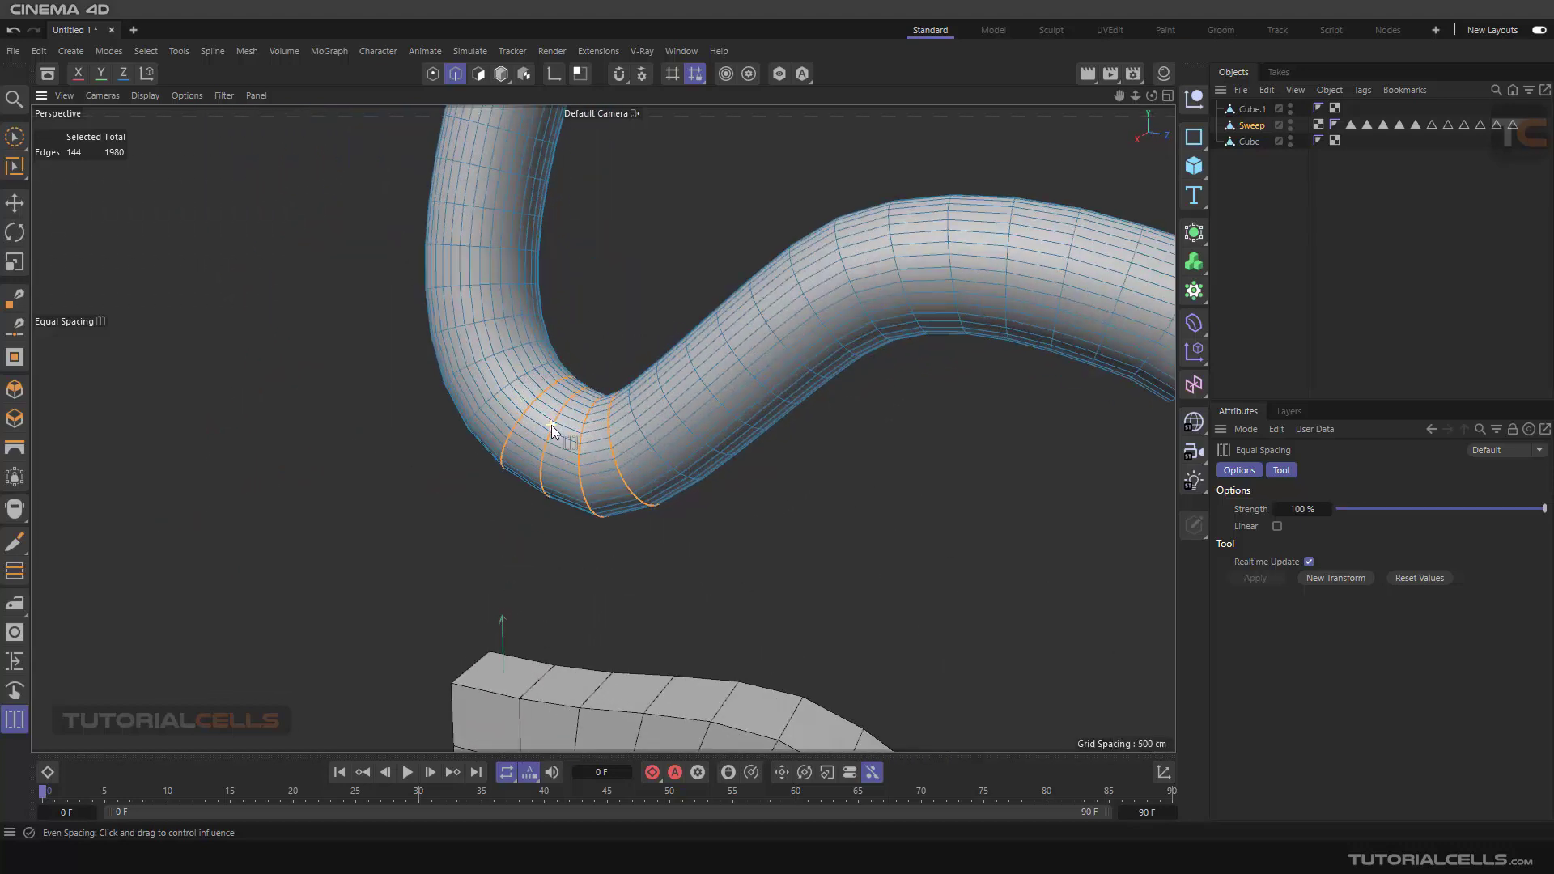